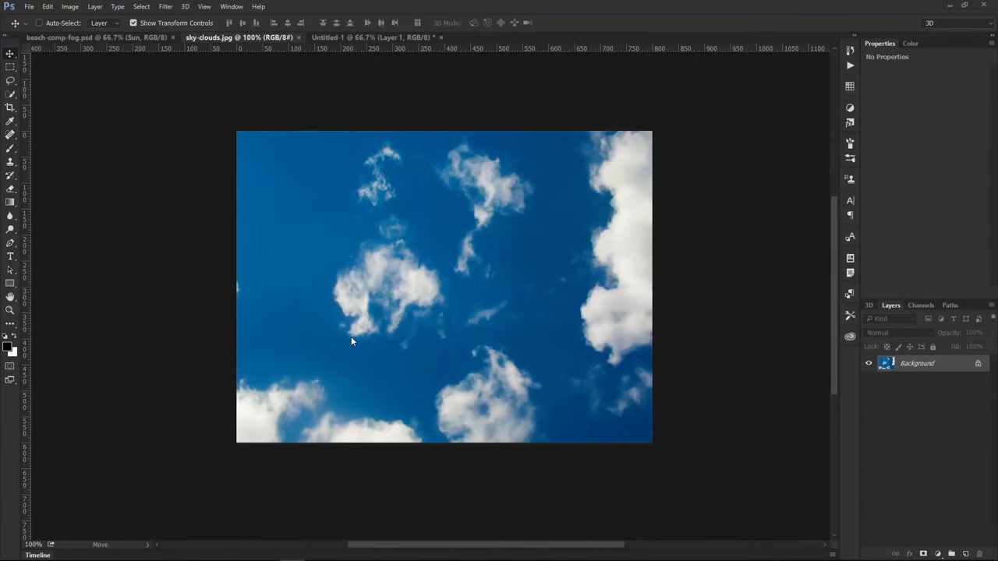
pyautogui.moveTo(510, 402)
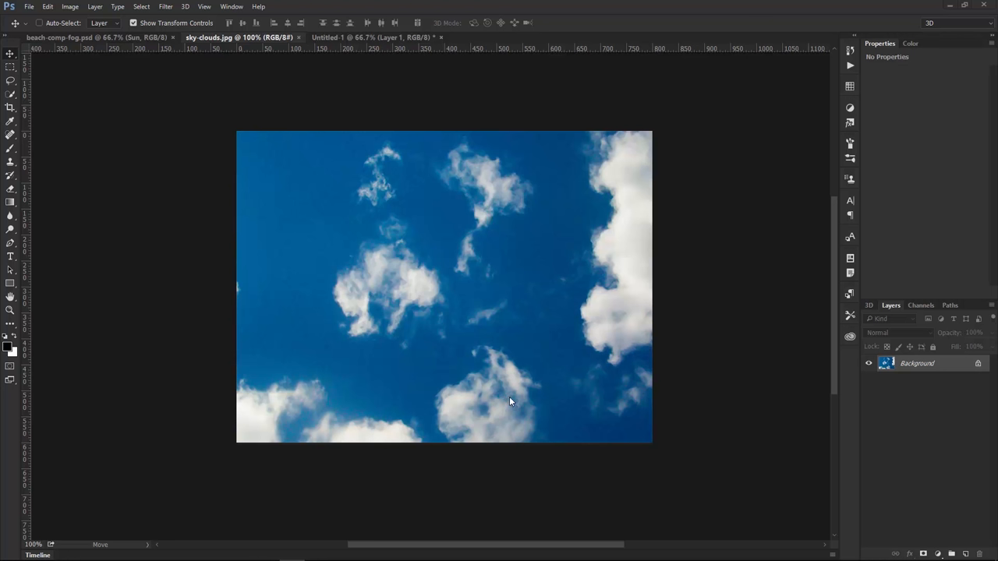
pyautogui.moveTo(493, 348)
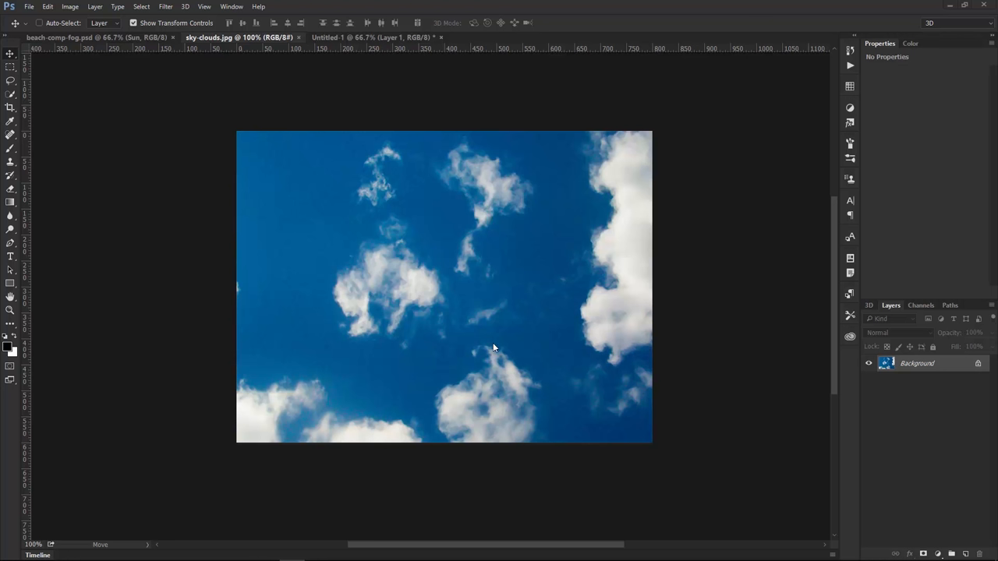
pyautogui.moveTo(491, 354)
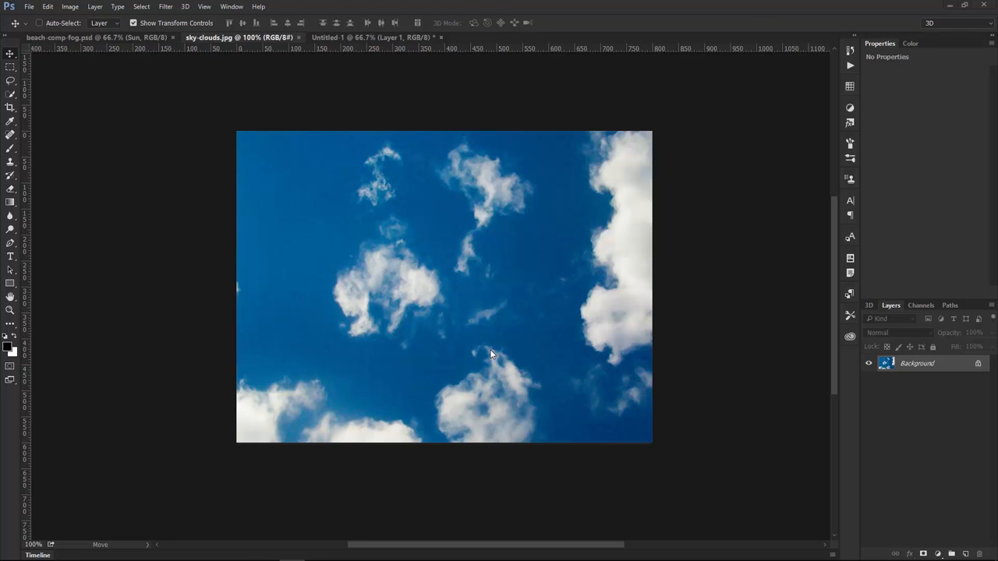
pyautogui.moveTo(487, 358)
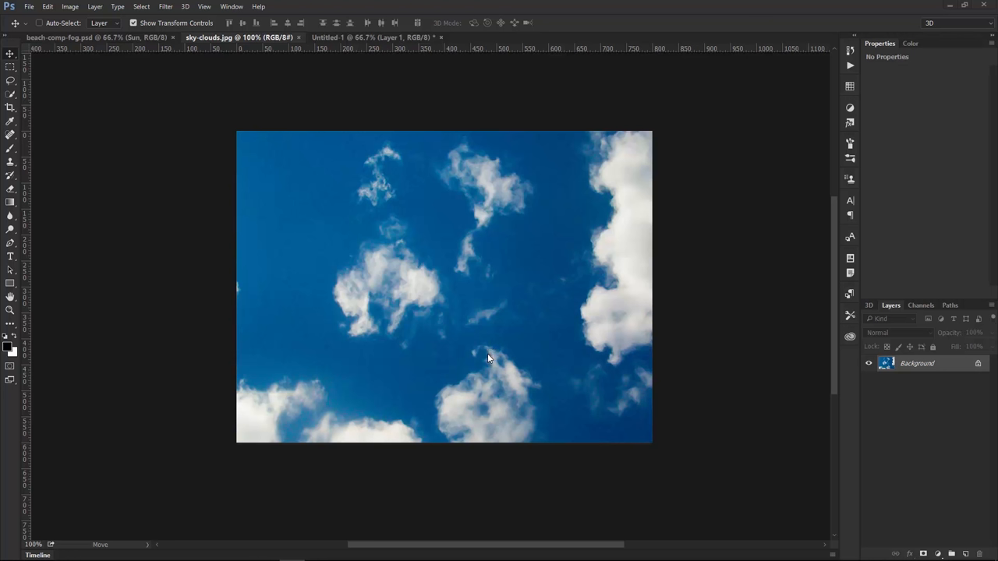
pyautogui.moveTo(479, 357)
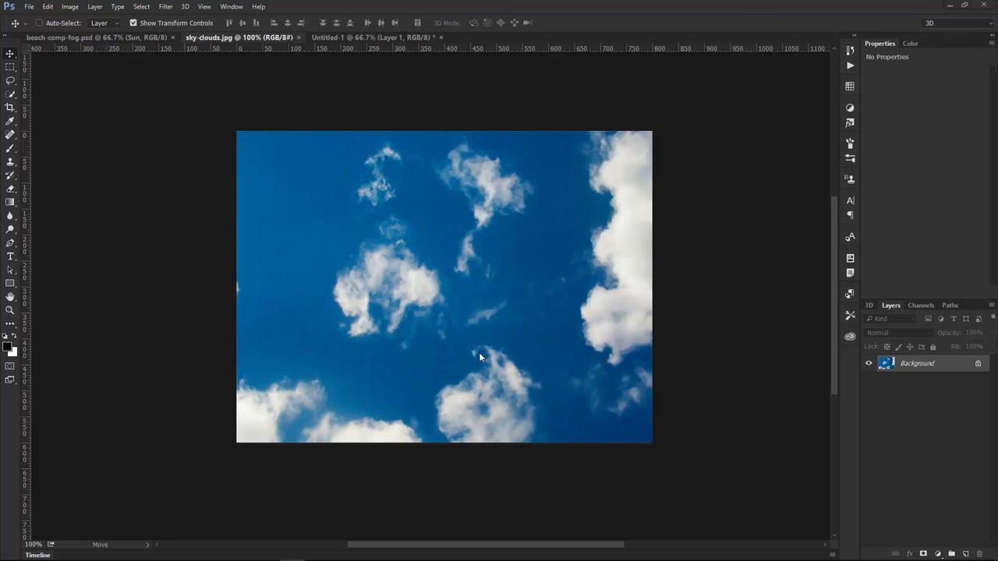
pyautogui.moveTo(478, 326)
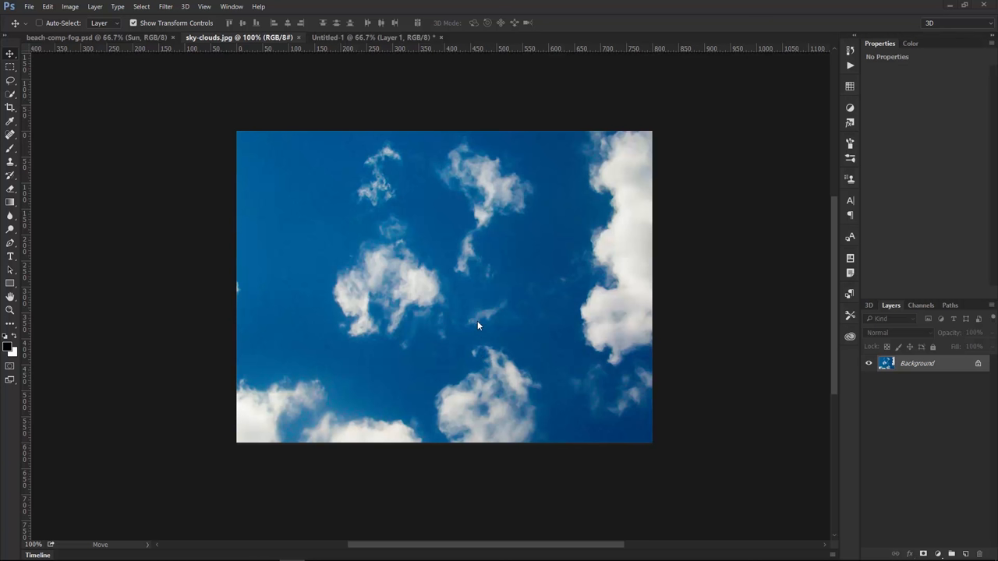
pyautogui.moveTo(471, 328)
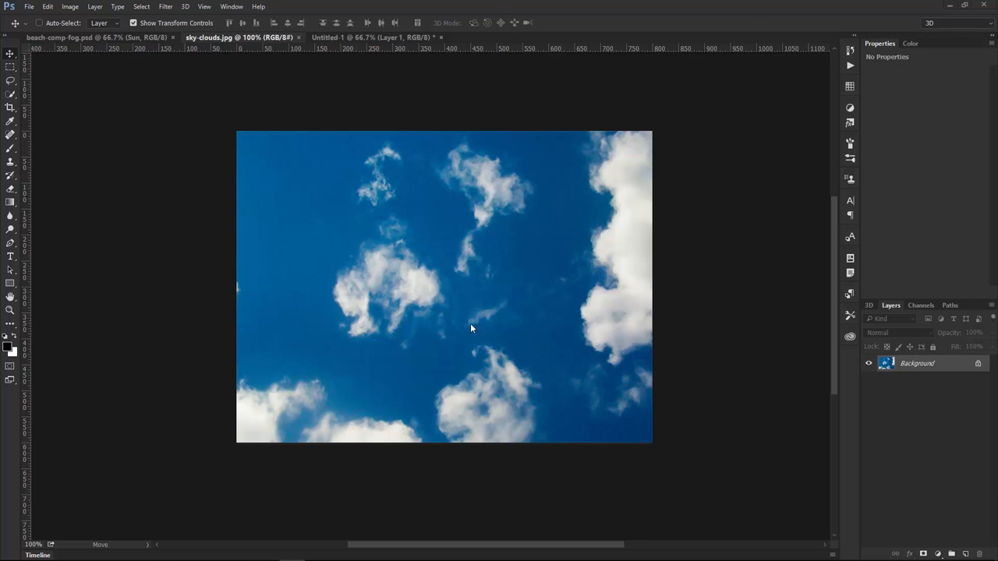
pyautogui.moveTo(447, 321)
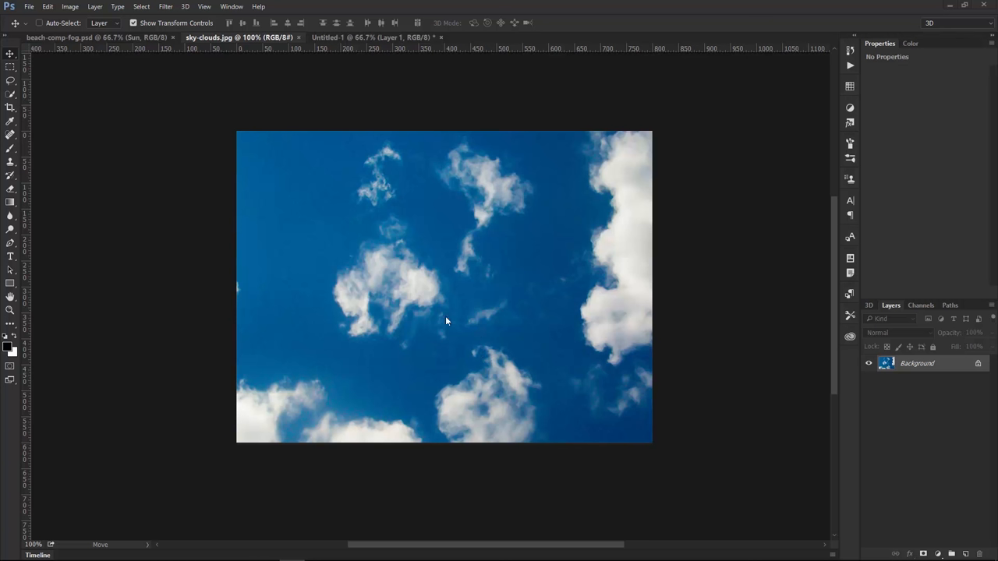
pyautogui.moveTo(17, 100)
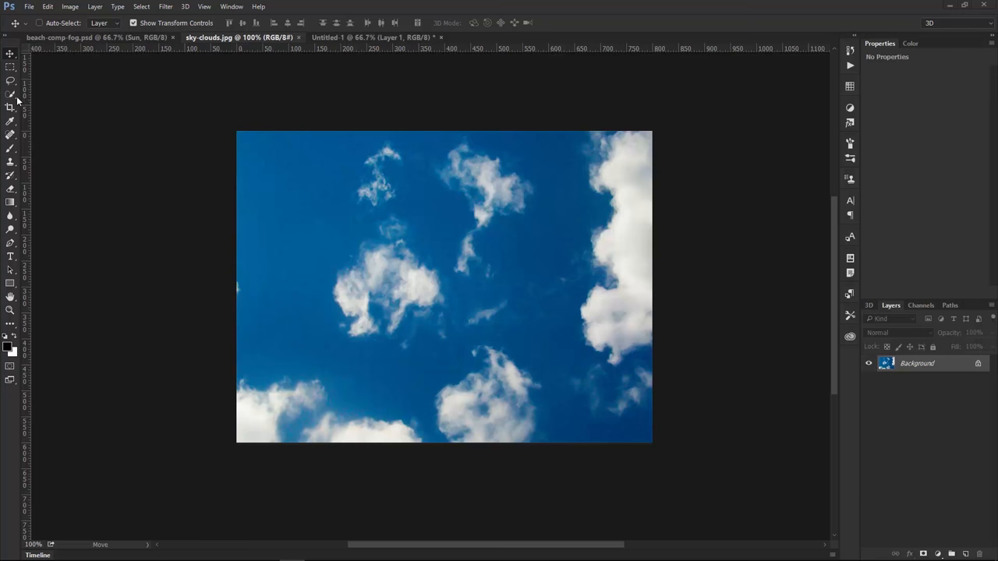
# Draw a freehand Lasso selection around the cloud cluster near the photo's centre.
pyautogui.click(10, 81)
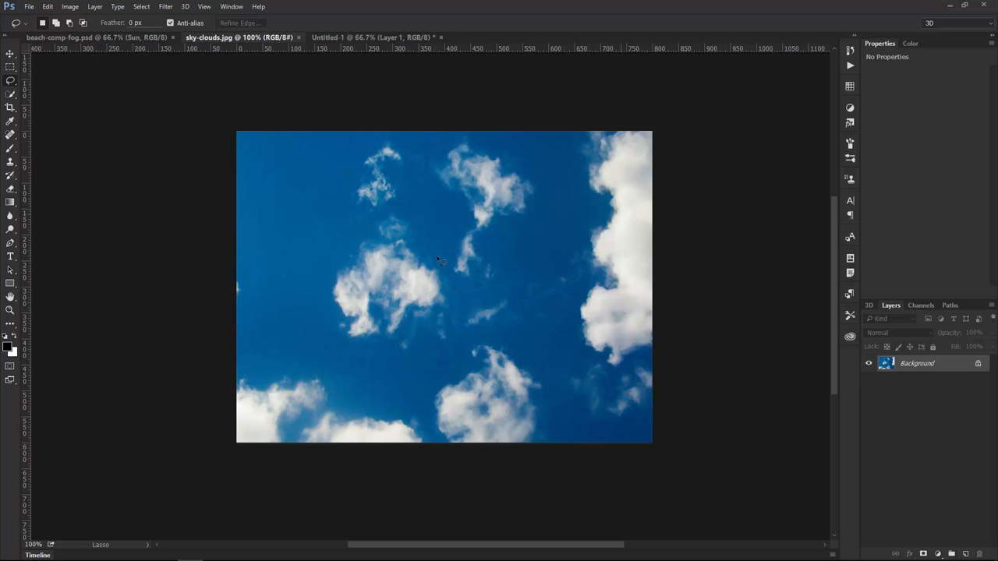
pyautogui.moveTo(378, 226); pyautogui.dragTo(441, 262)
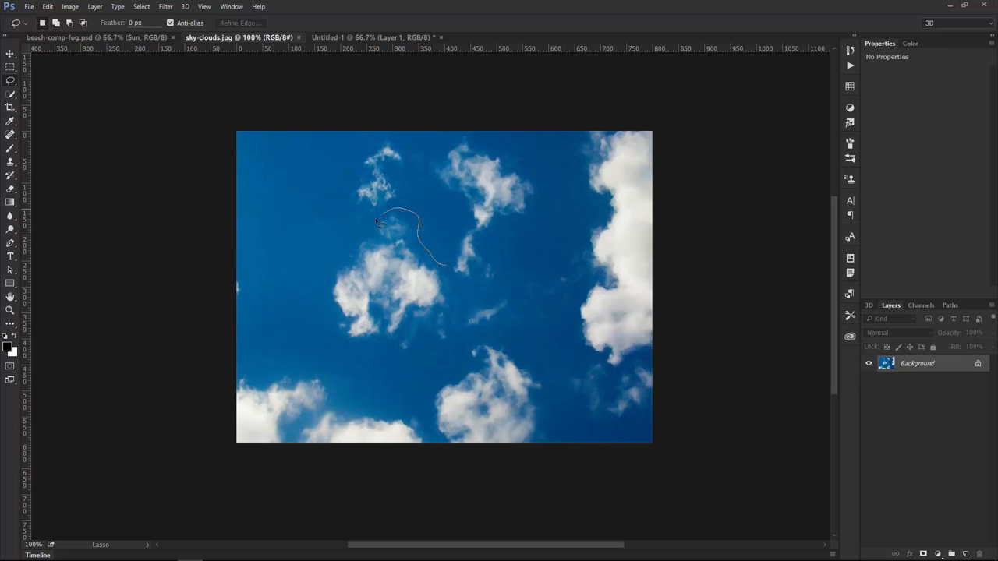
pyautogui.moveTo(378, 222); pyautogui.dragTo(424, 358)
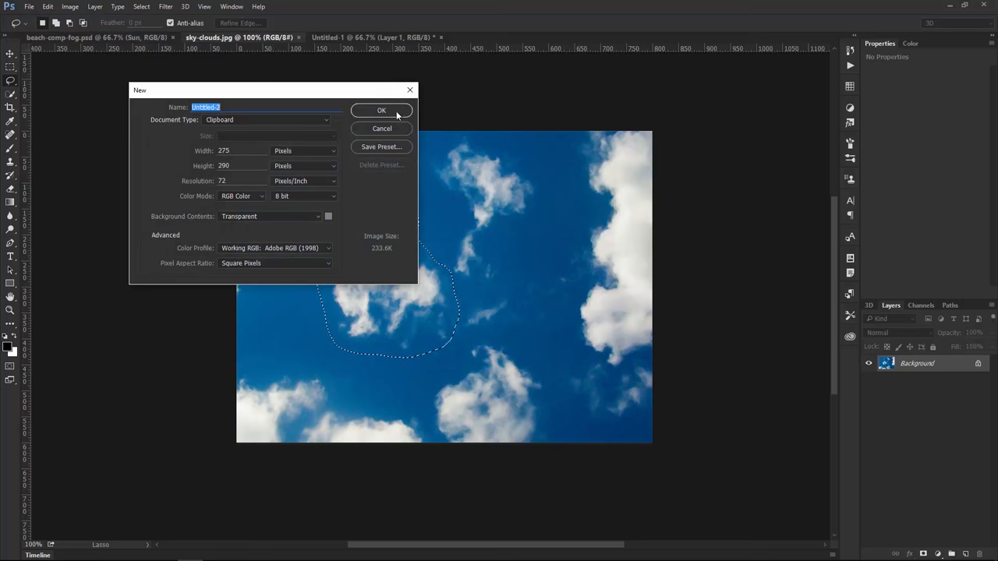
# Create the 275×290 transparent clipboard-sized document for the copied cloud.
pyautogui.click(381, 110)
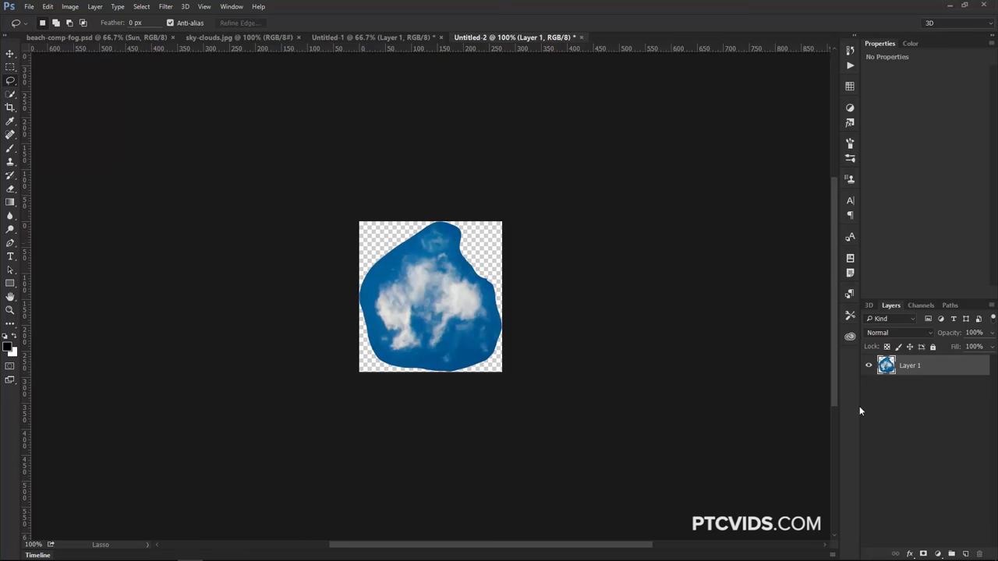
pyautogui.moveTo(922, 312)
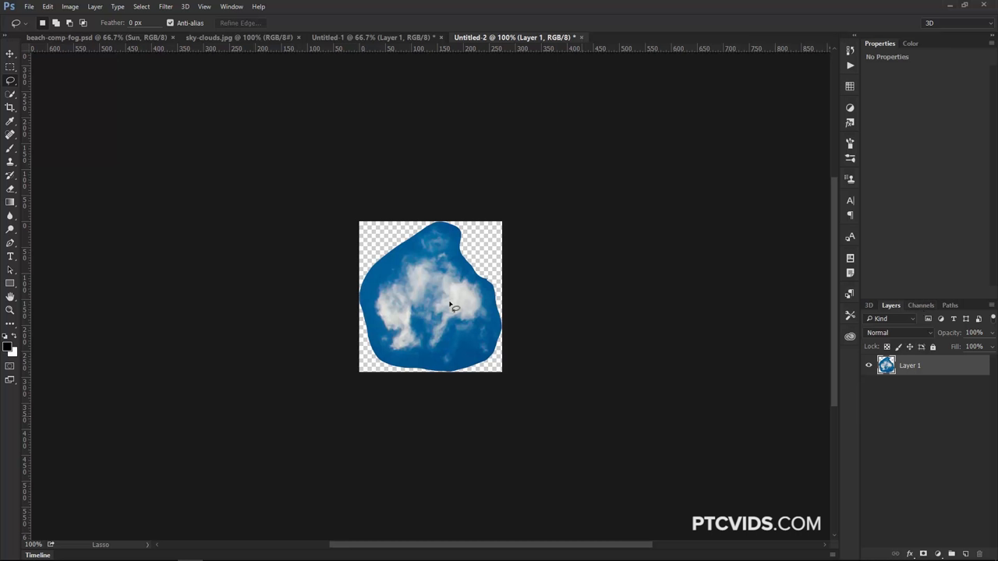
pyautogui.moveTo(482, 306)
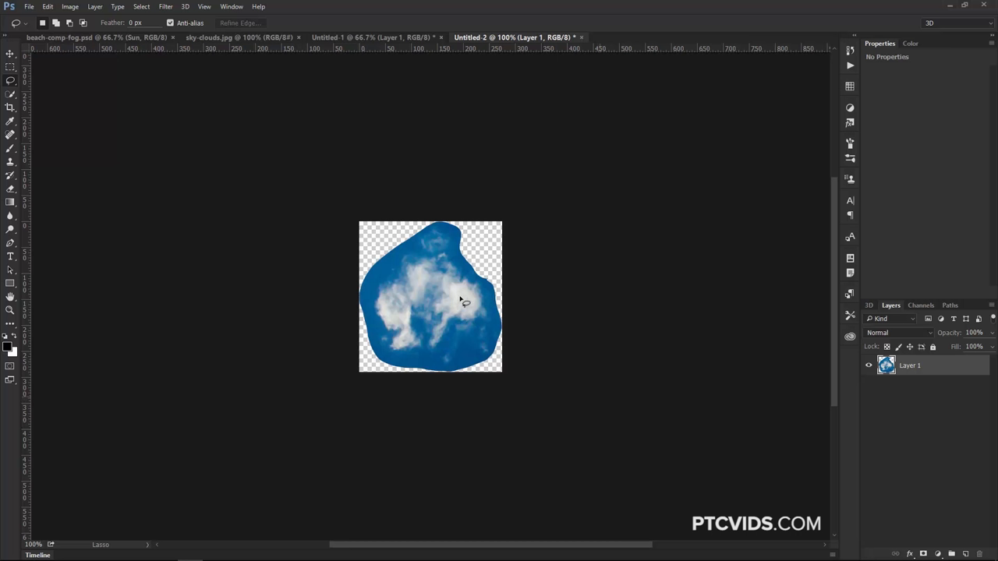
pyautogui.moveTo(466, 302)
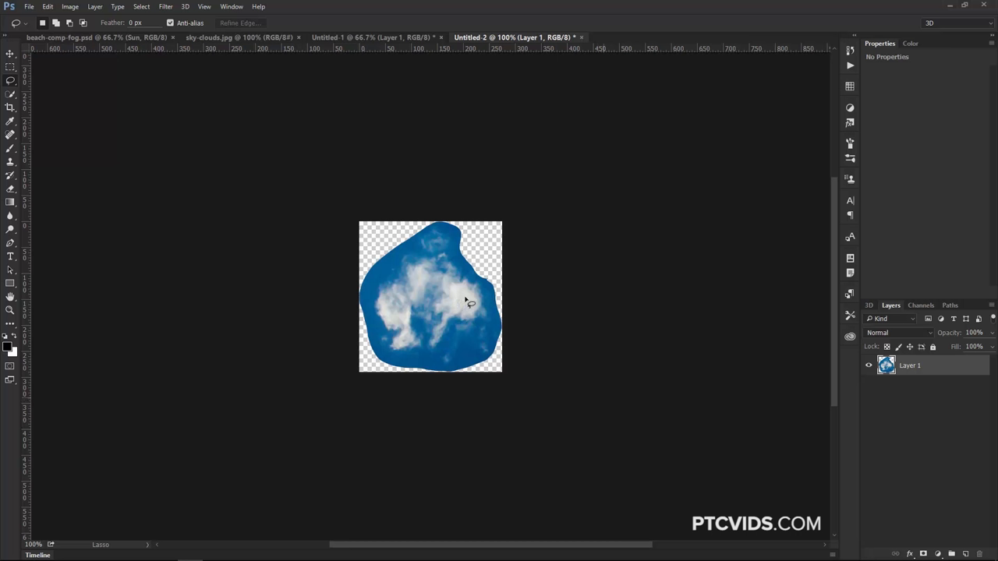
pyautogui.moveTo(435, 282)
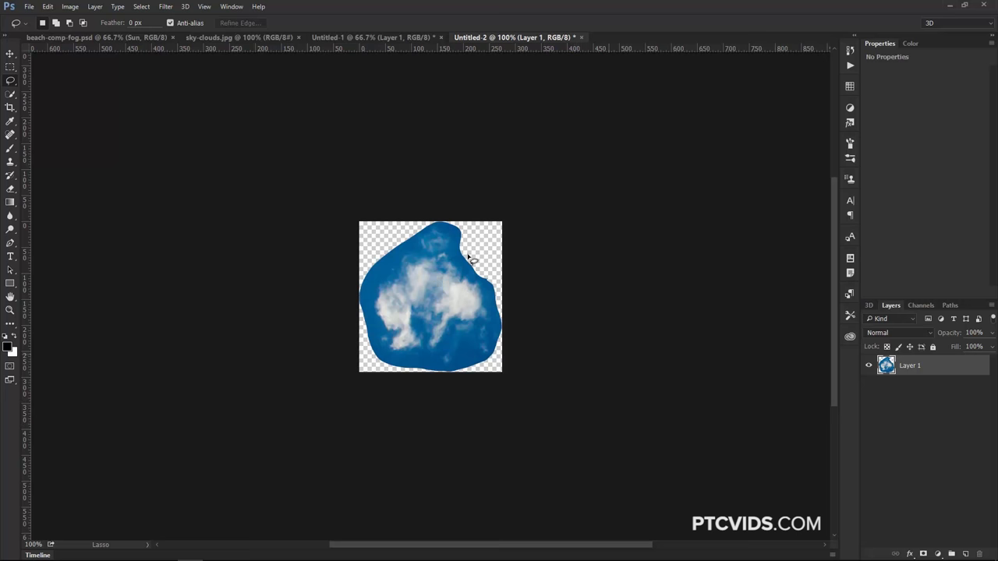
pyautogui.moveTo(862, 376)
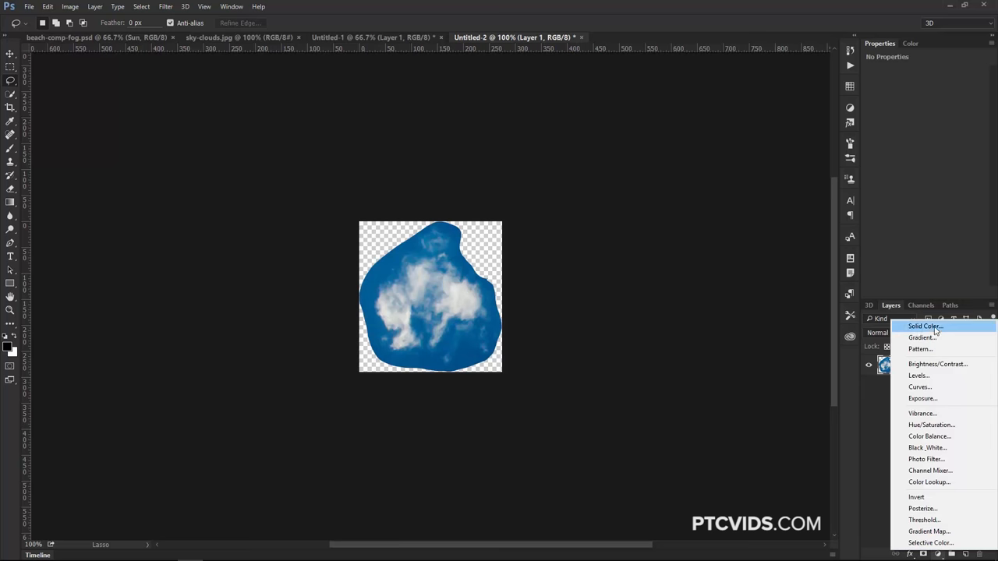
# Add a black Solid Color fill layer behind the cloud and show the Channels panel.
pyautogui.click(924, 326)
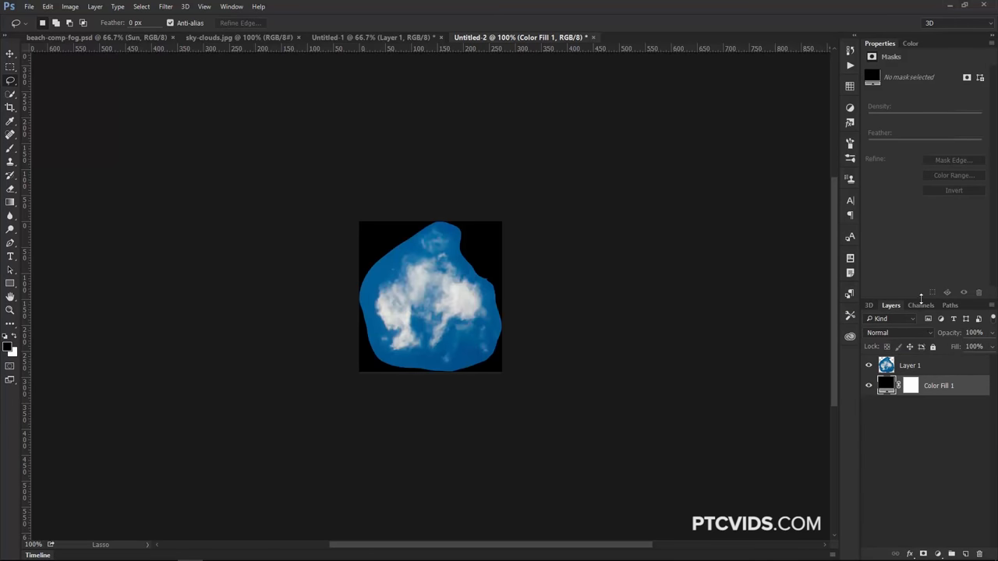
pyautogui.click(921, 305)
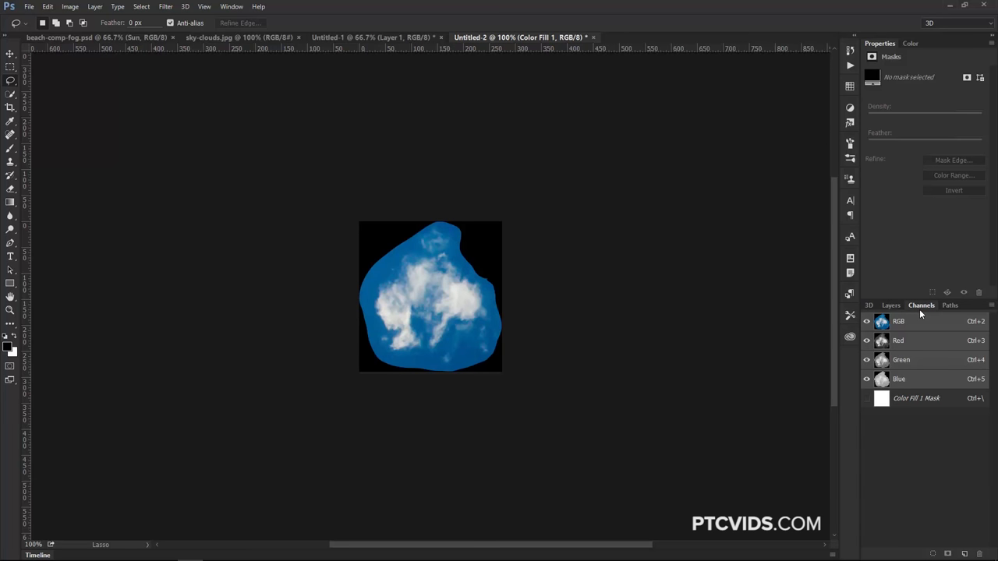
# Compare the Blue channel, then select the Red channel to duplicate as Red copy.
pyautogui.click(899, 379)
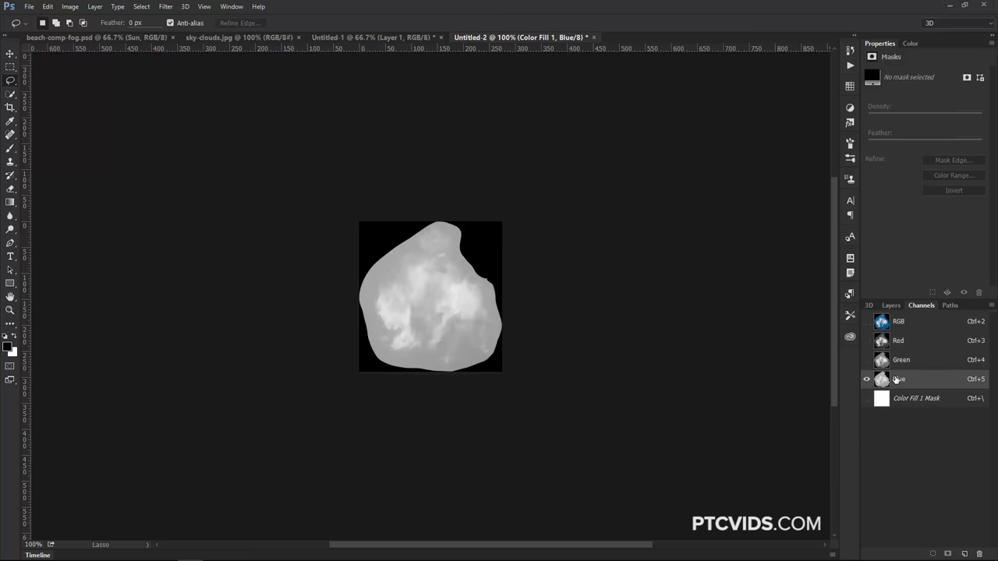
pyautogui.click(899, 341)
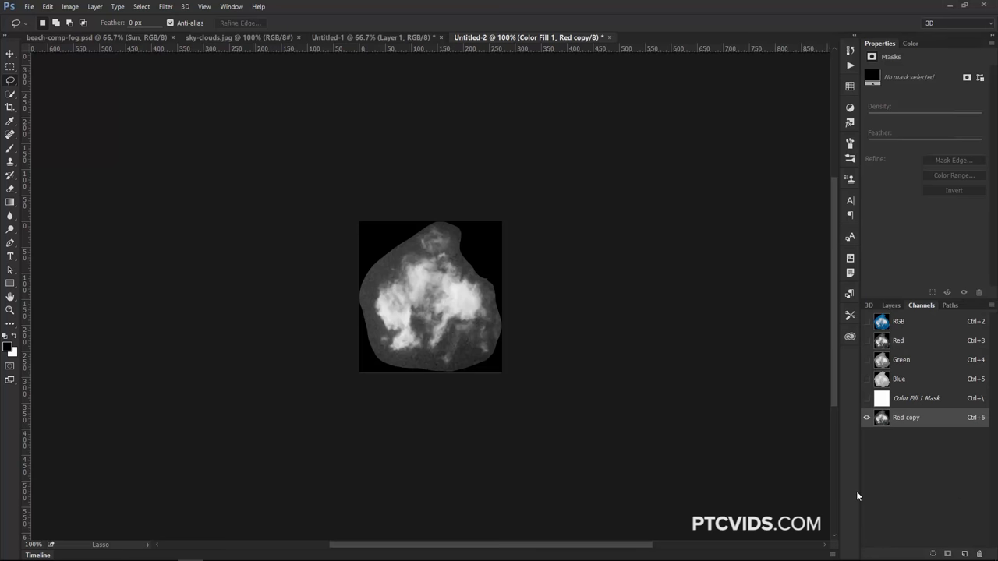
pyautogui.moveTo(70, 6)
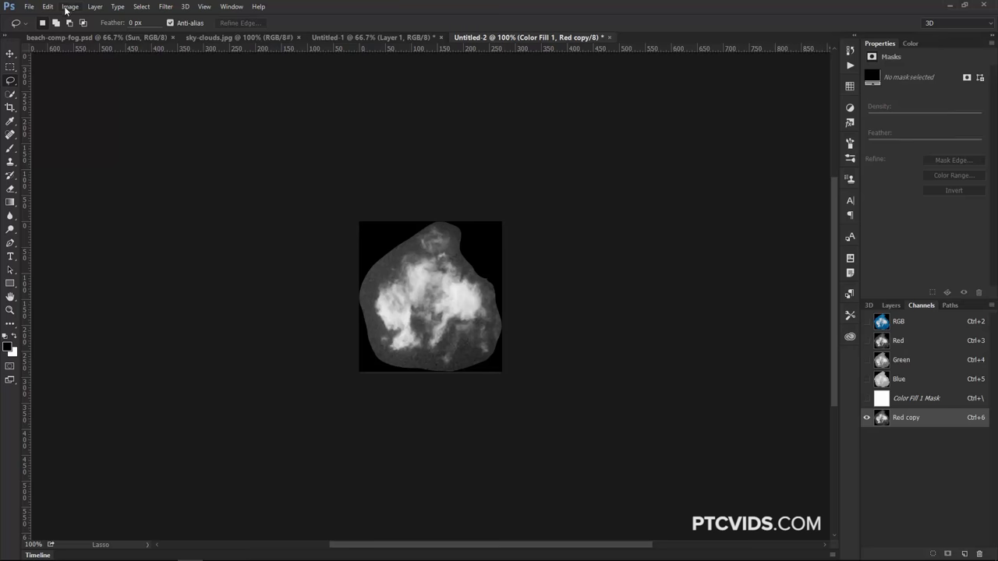
# Apply Levels 44 / 0.94 / 255 to the Red copy channel.
pyautogui.click(69, 7)
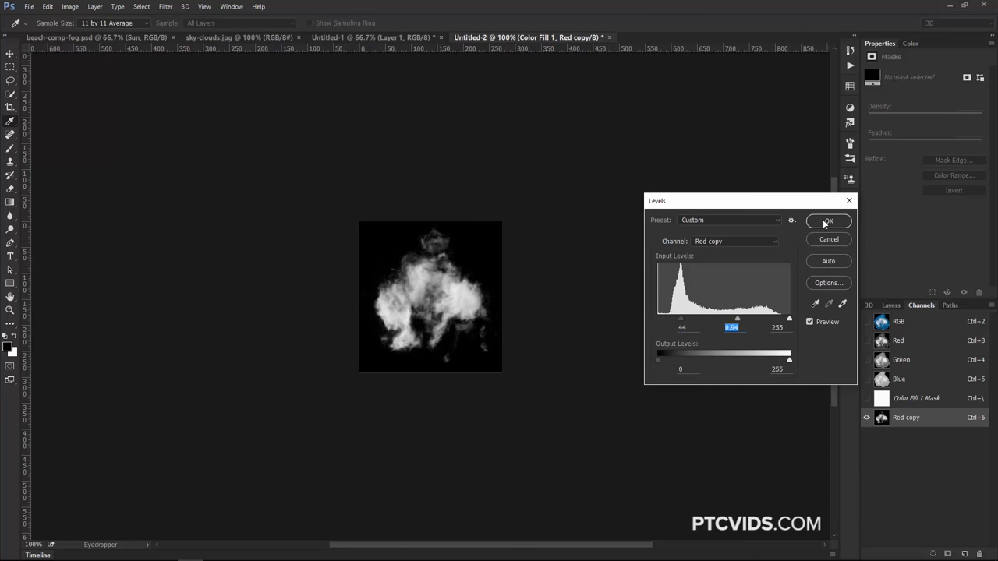
pyautogui.click(827, 221)
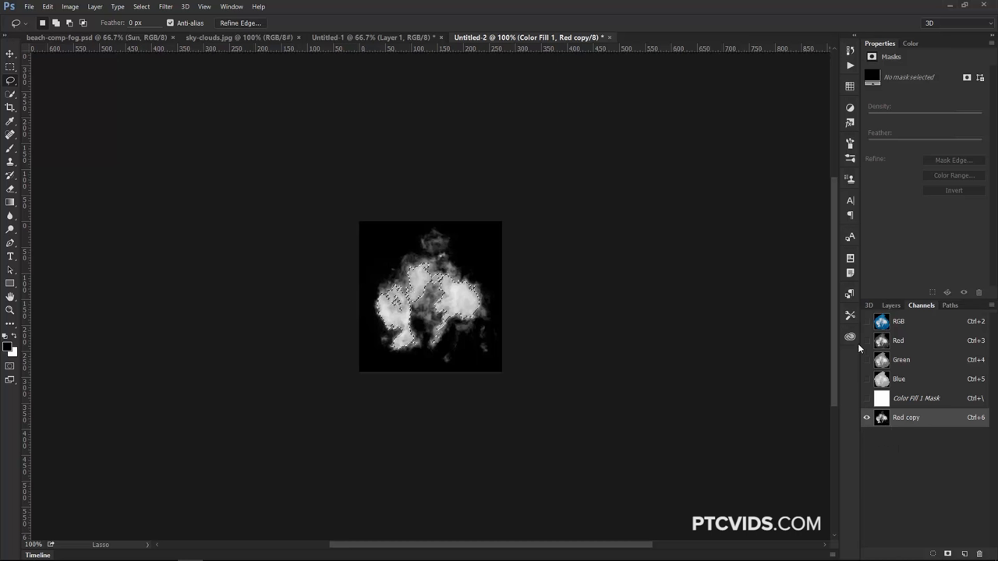
# Return to the Layers panel to put the selected cloud on Layer 2.
pyautogui.click(891, 305)
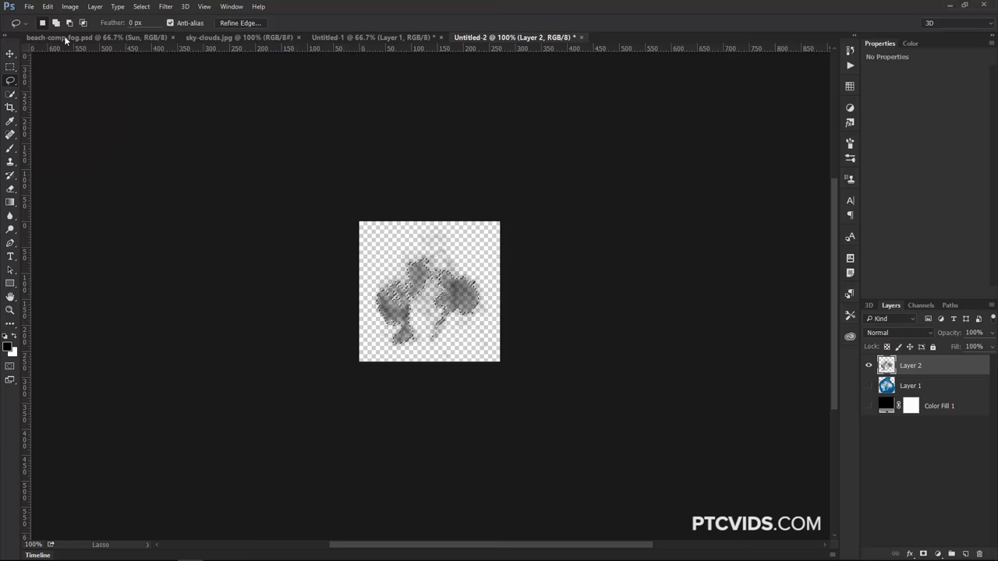
# Define a brush preset named 'clouds' from the grey cloud layer.
pyautogui.click(48, 6)
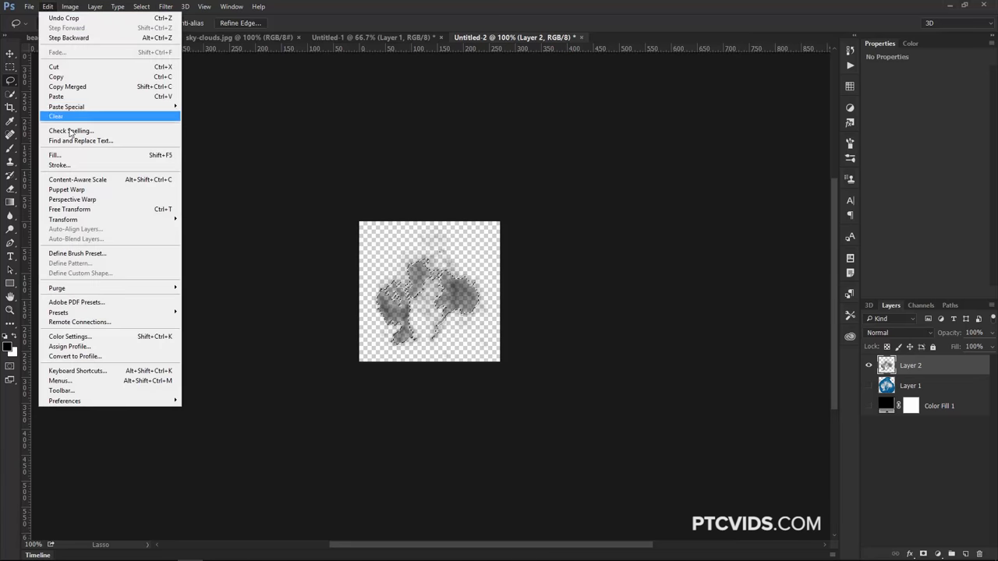
pyautogui.moveTo(102, 259)
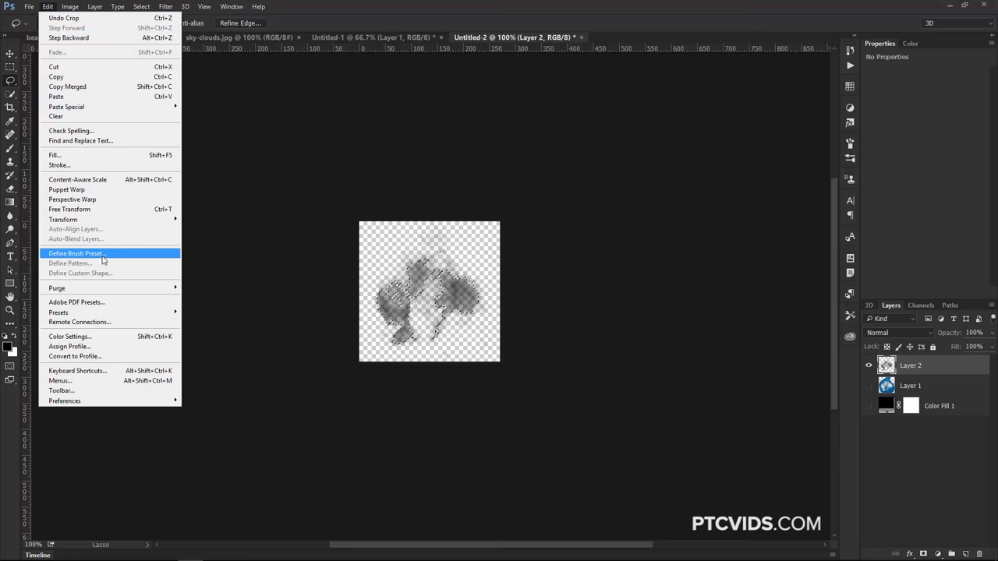
pyautogui.click(76, 253)
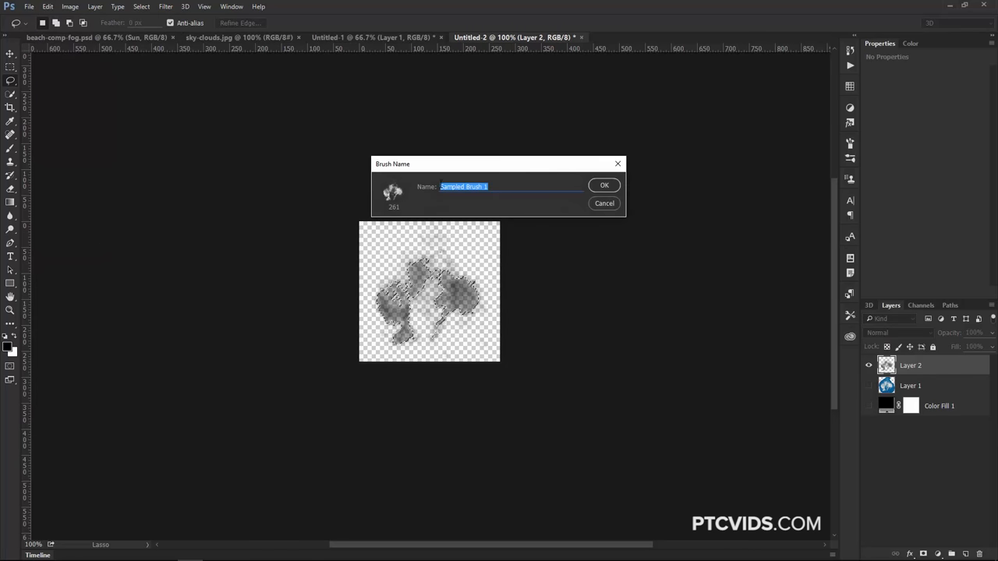
pyautogui.write('clouds')
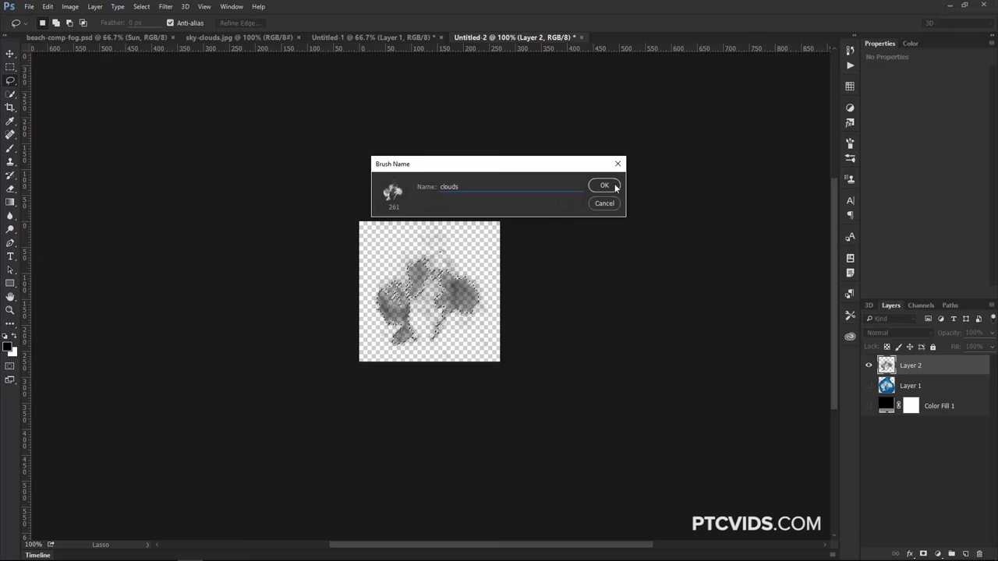
pyautogui.click(604, 185)
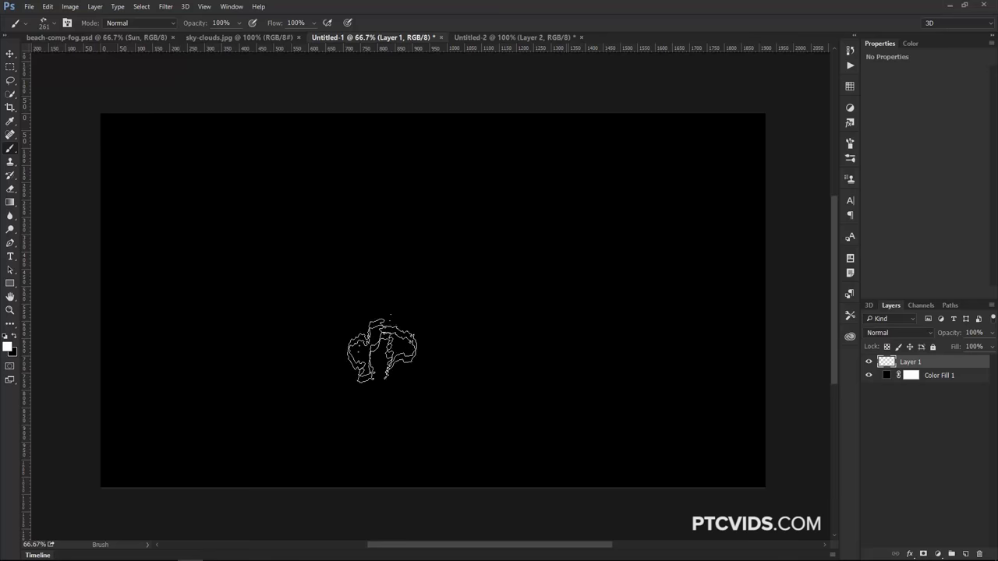
# Show the Brush Tip Shape settings for the 261 px clouds brush.
pyautogui.click(66, 22)
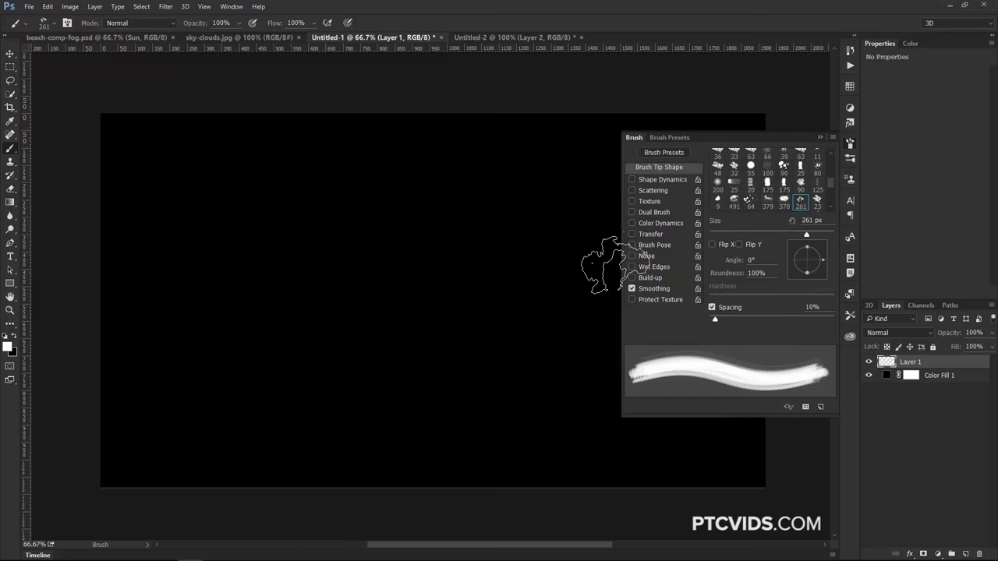
# Enable Shape Dynamics with 71% size and 96% angle jitter, then turn on 71% Scattering.
pyautogui.click(632, 180)
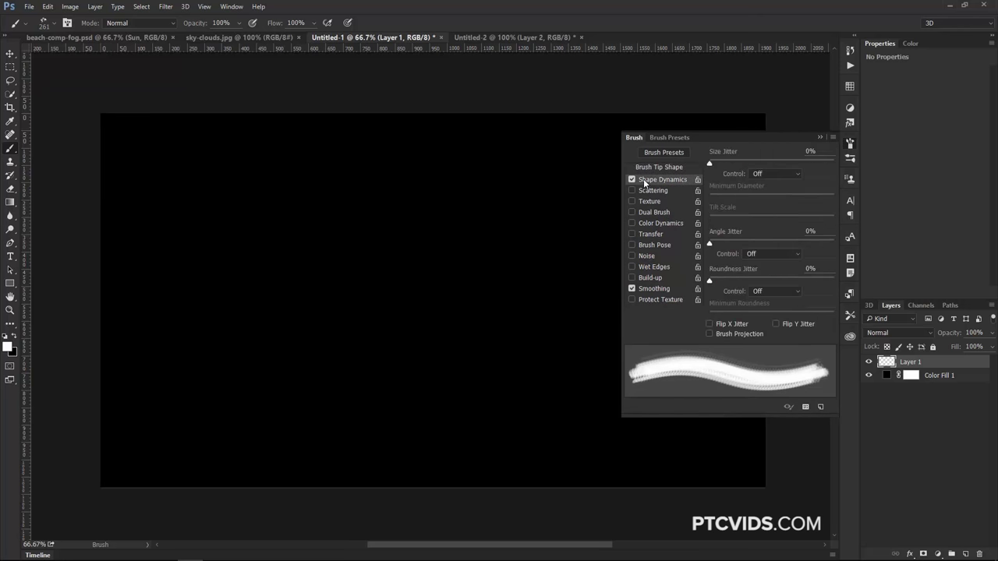
pyautogui.moveTo(710, 163); pyautogui.dragTo(732, 162)
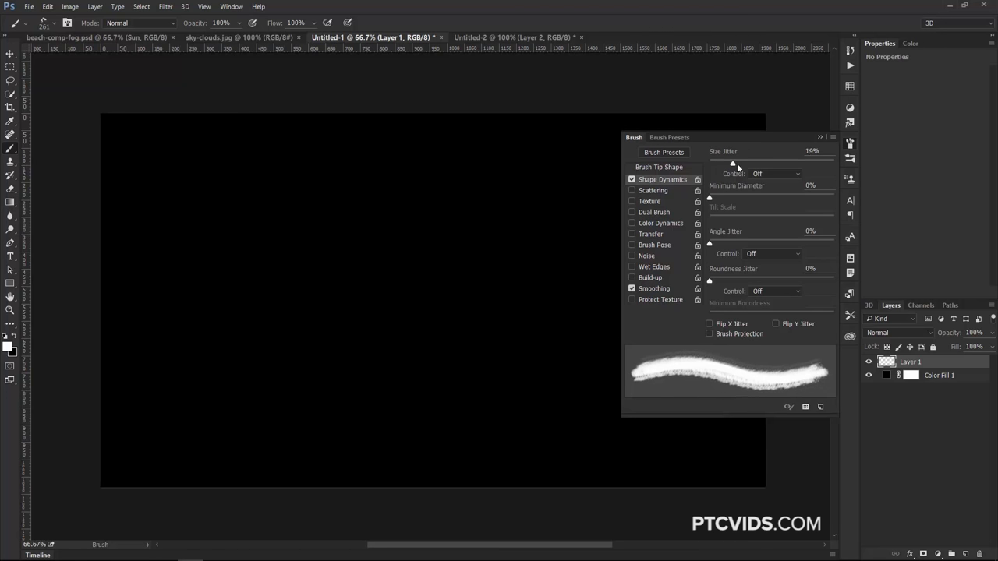
pyautogui.moveTo(732, 162); pyautogui.dragTo(797, 162)
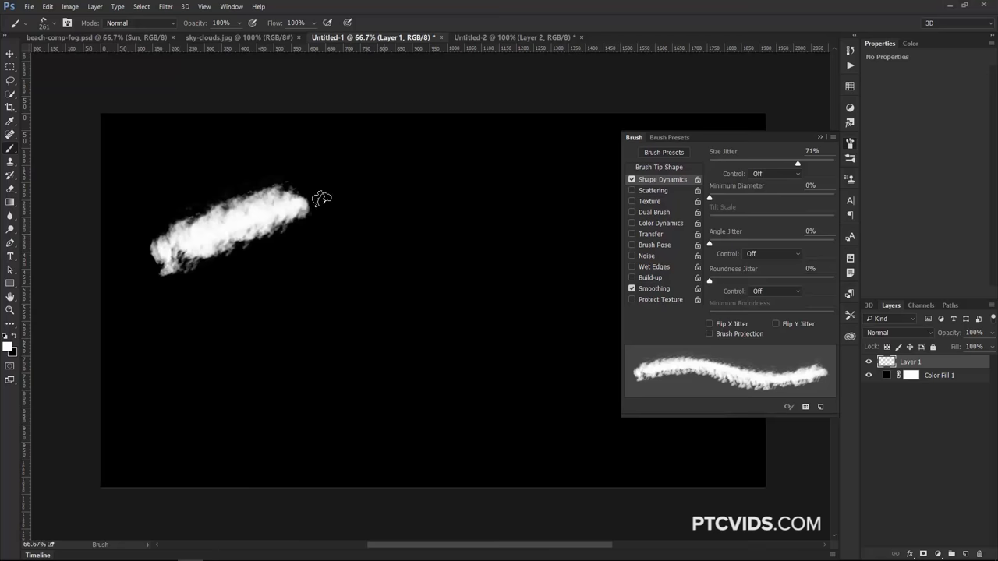
pyautogui.moveTo(304, 198); pyautogui.dragTo(468, 164)
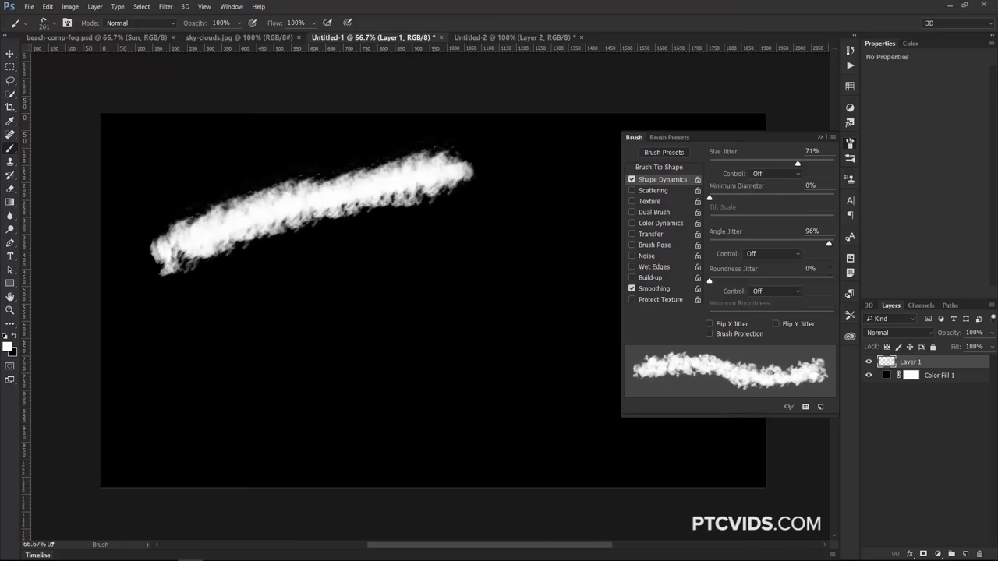
pyautogui.click(204, 337)
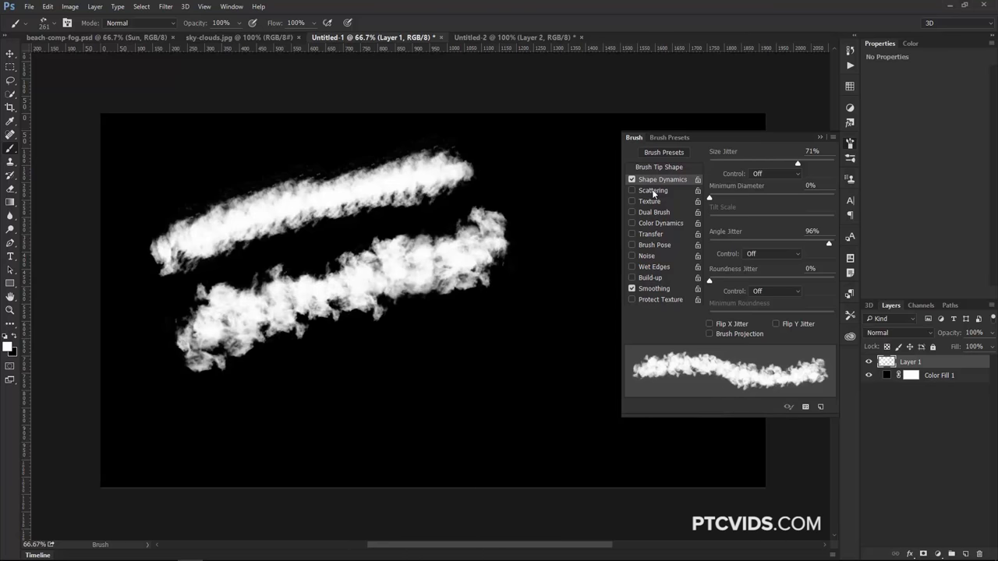
pyautogui.click(653, 190)
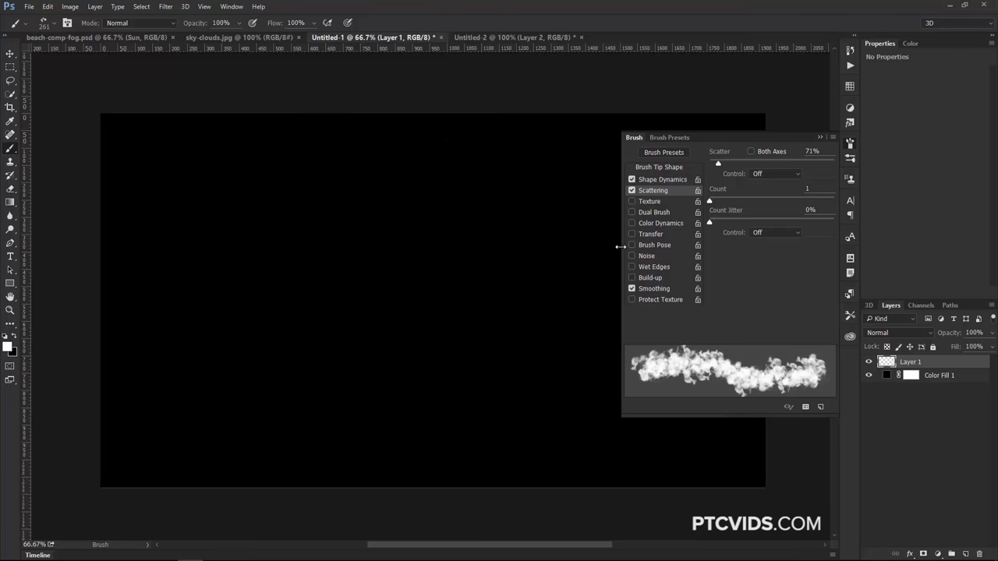
# Enable Transfer with 60% pen-pressure opacity jitter and paint two soft clouds.
pyautogui.click(650, 234)
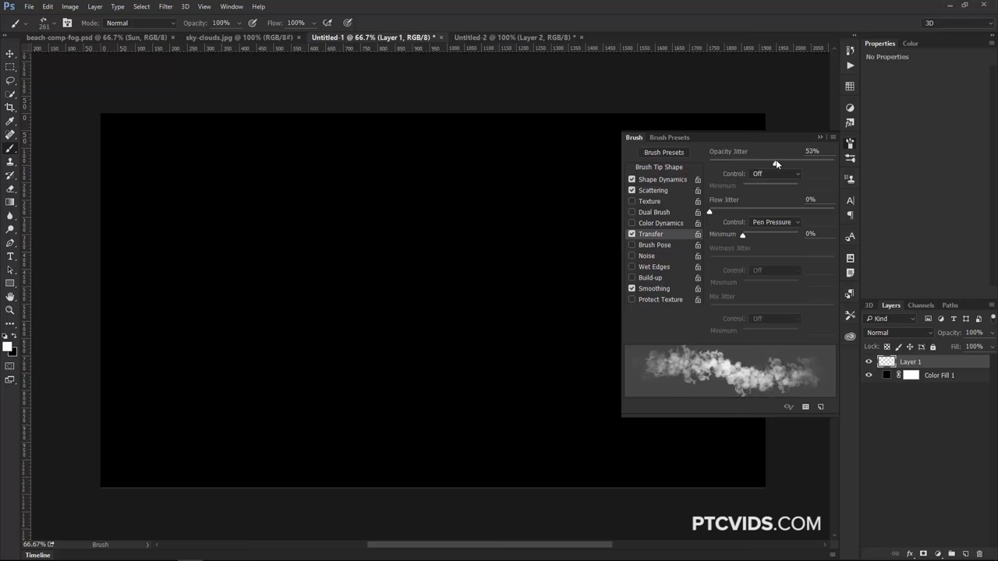
pyautogui.click(797, 173)
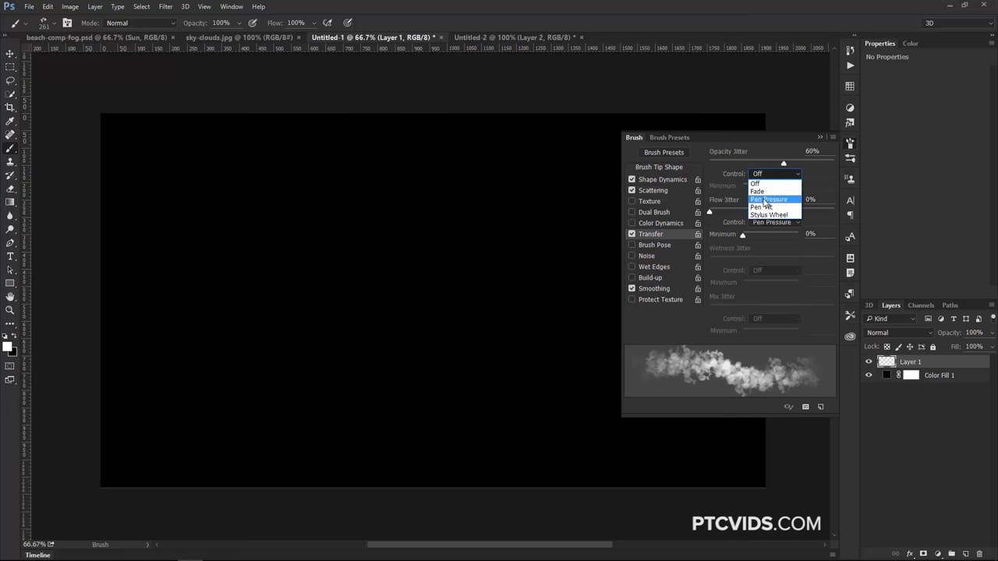
pyautogui.click(770, 199)
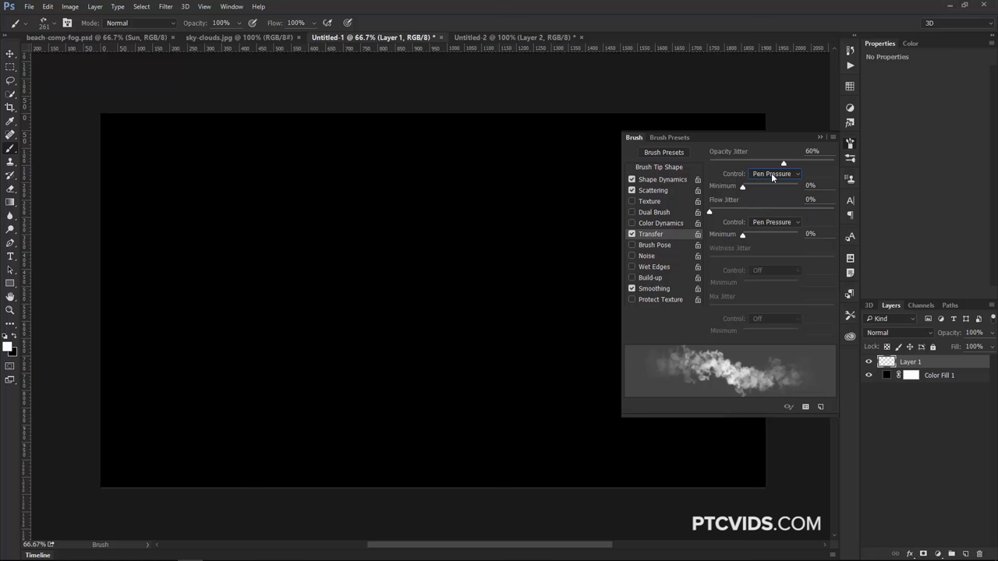
pyautogui.moveTo(203, 228)
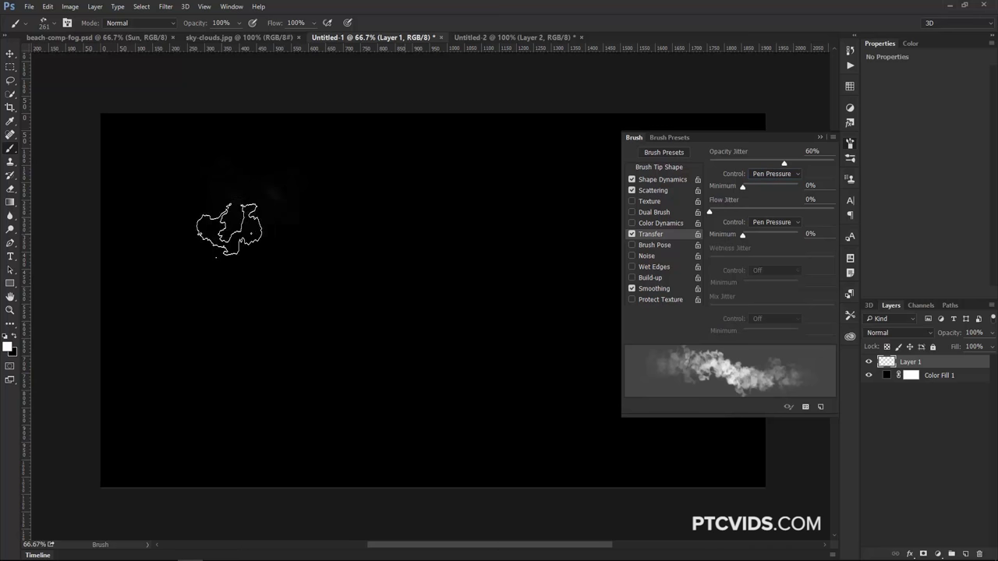
pyautogui.moveTo(229, 230); pyautogui.dragTo(343, 211)
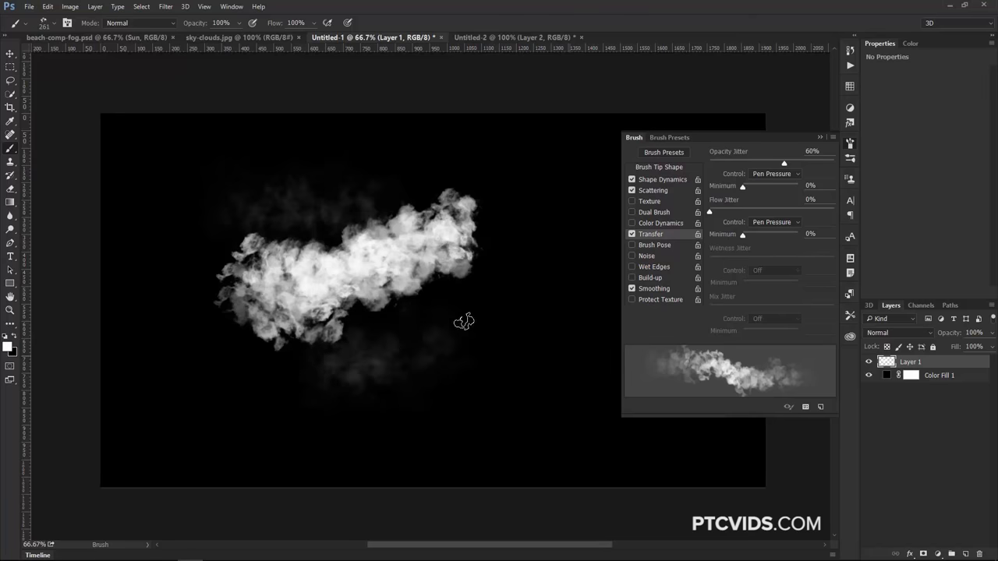
pyautogui.moveTo(464, 322); pyautogui.dragTo(450, 320)
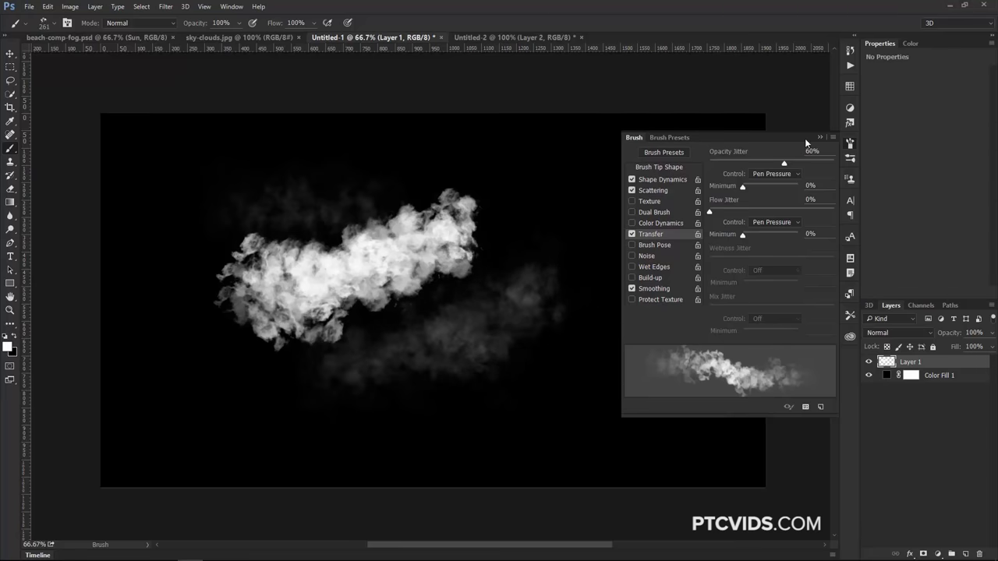
# Give the cloud brush 38% Transfer flow jitter, then paint a faint upper-right cloud.
pyautogui.click(820, 137)
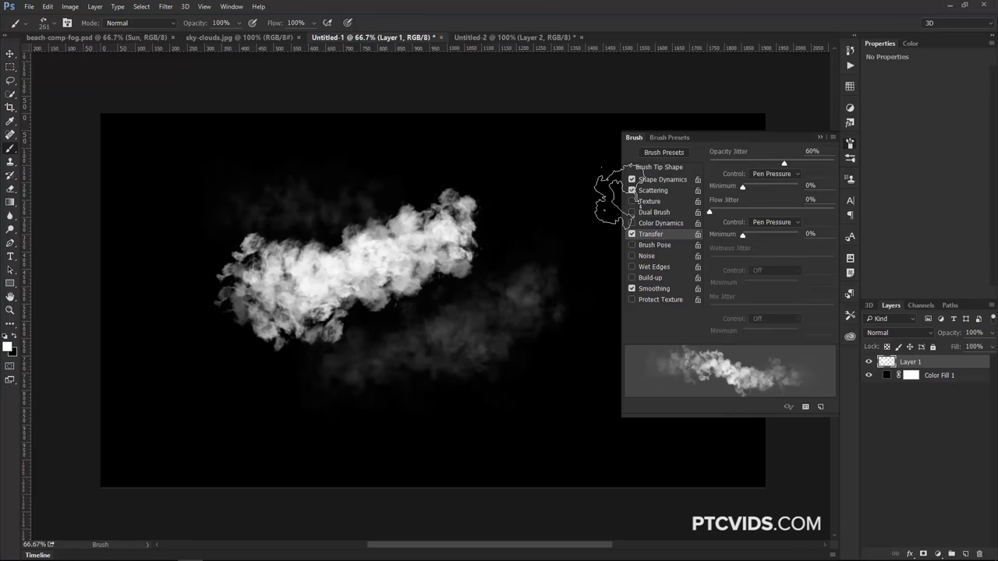
pyautogui.click(661, 179)
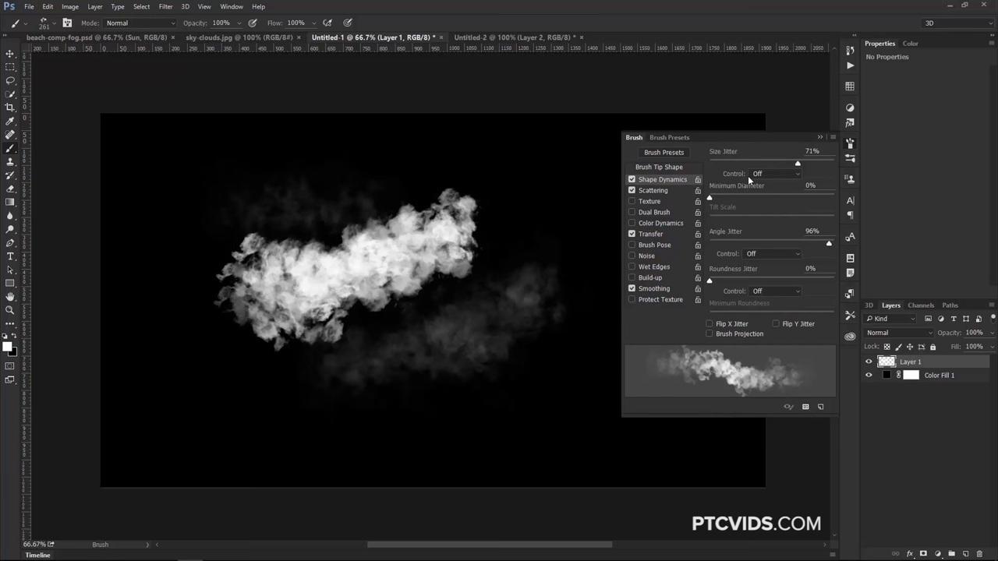
pyautogui.click(650, 234)
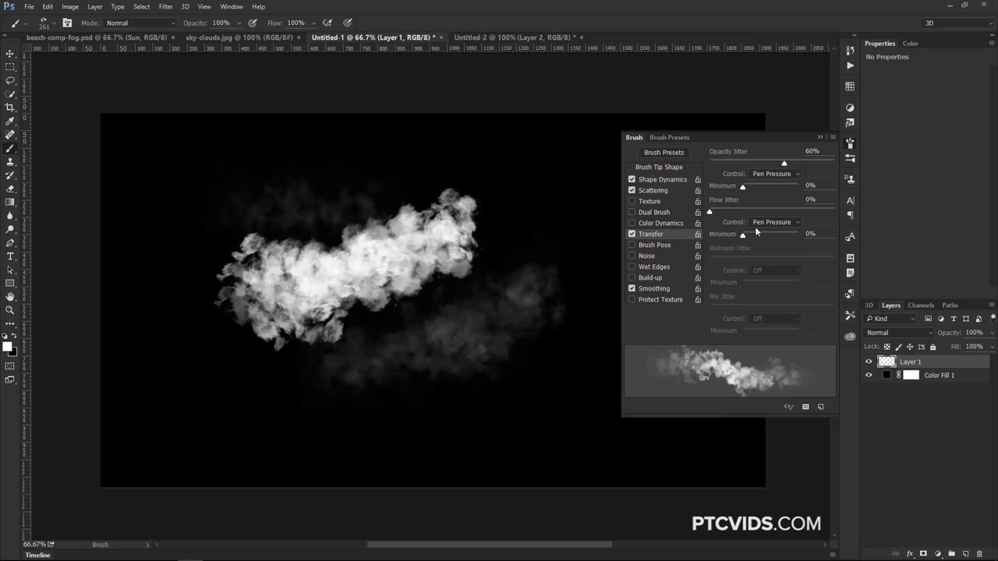
pyautogui.moveTo(709, 211); pyautogui.dragTo(752, 211)
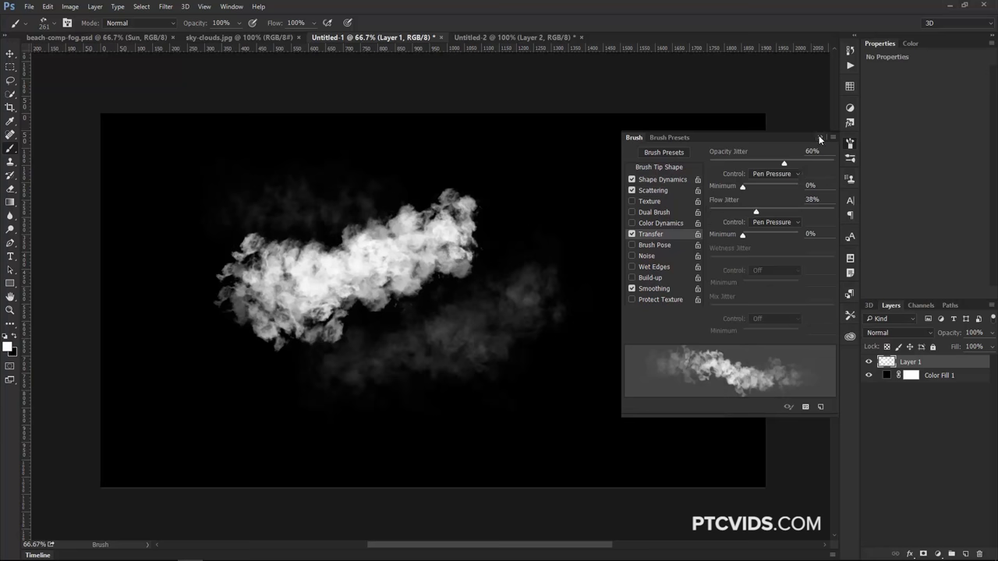
pyautogui.click(819, 137)
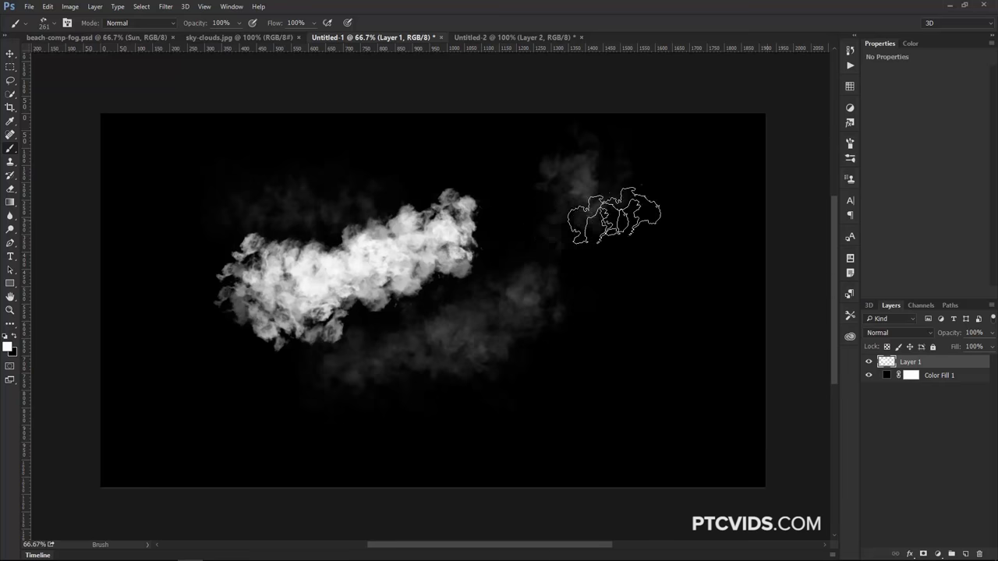
pyautogui.moveTo(612, 218); pyautogui.dragTo(659, 284)
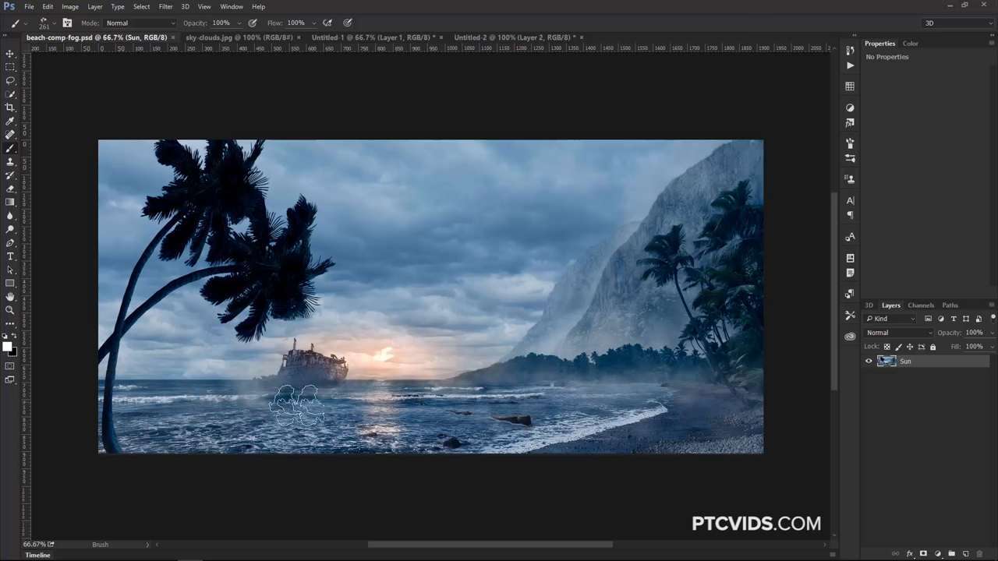
pyautogui.moveTo(514, 468)
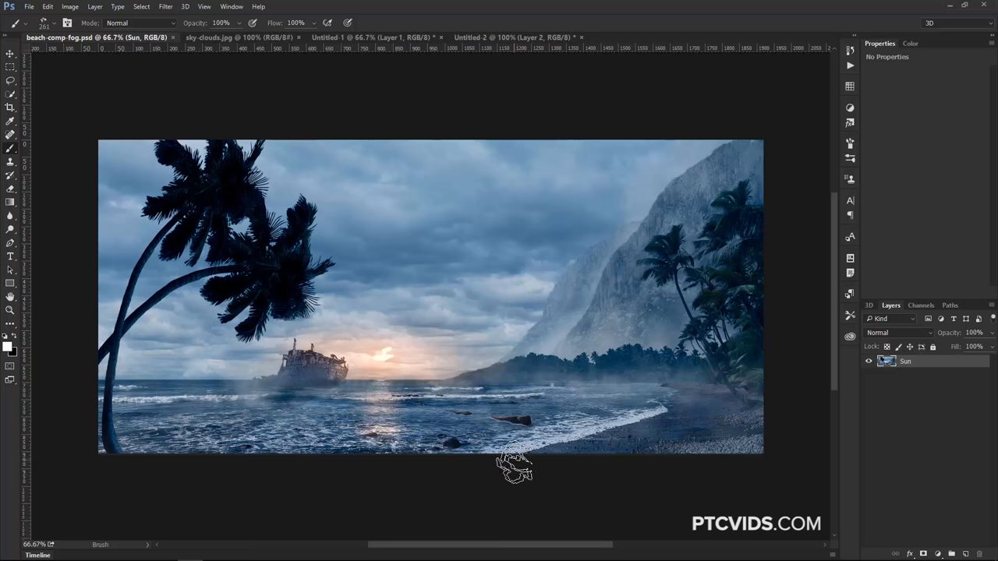
pyautogui.moveTo(554, 386)
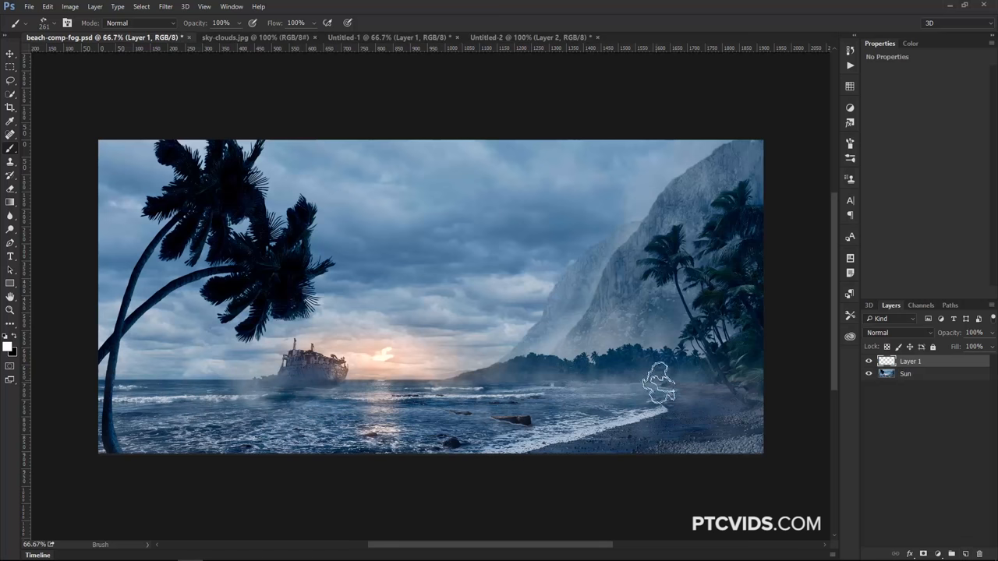
# Brush soft white fog over the right-hand shore and along the beach waterline.
pyautogui.moveTo(659, 386); pyautogui.dragTo(717, 402)
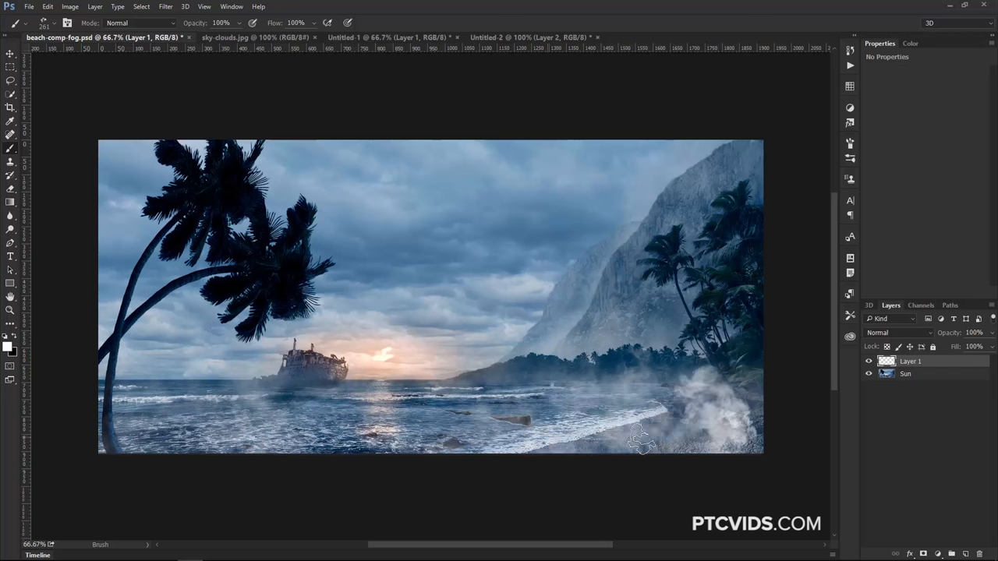
pyautogui.moveTo(639, 441); pyautogui.dragTo(745, 433)
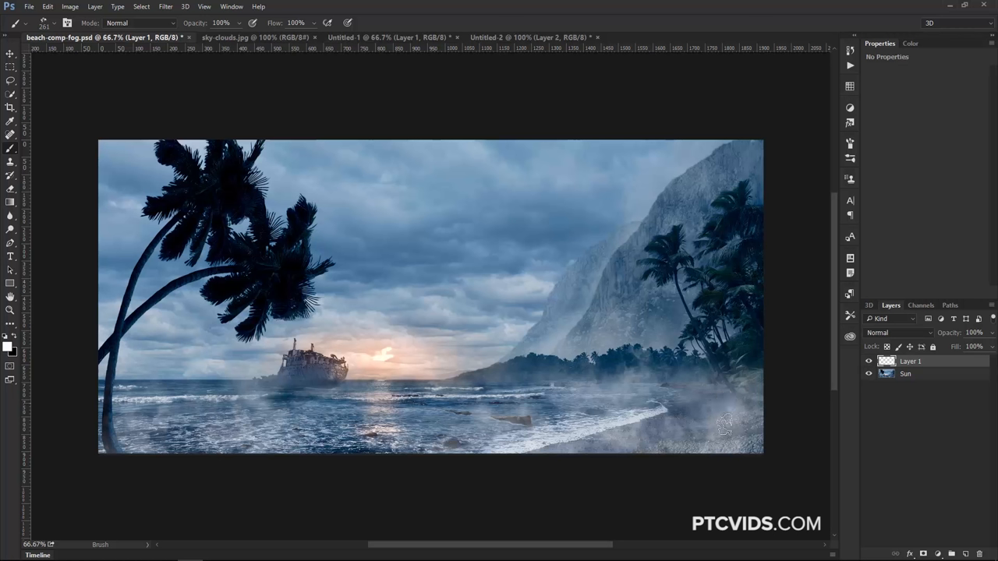
pyautogui.moveTo(737, 445)
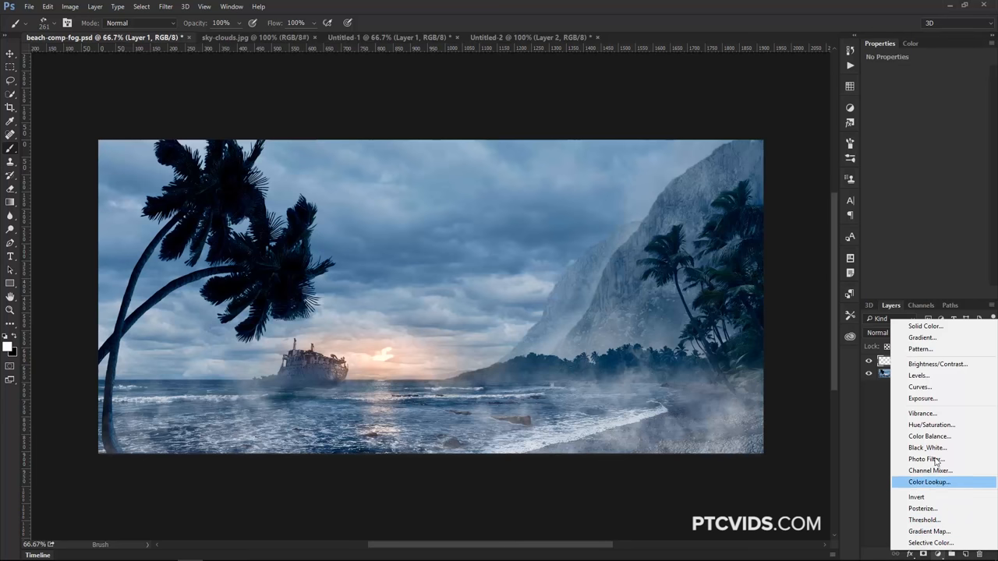
# Add a Hue/Saturation adjustment and shift its Hue toward warm orange for the fog.
pyautogui.click(930, 424)
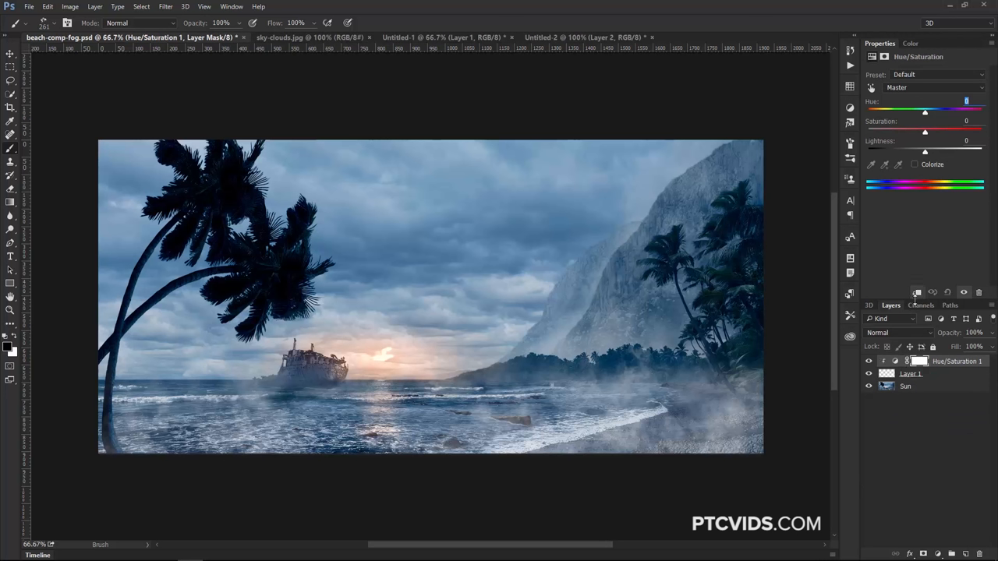
pyautogui.moveTo(920, 342)
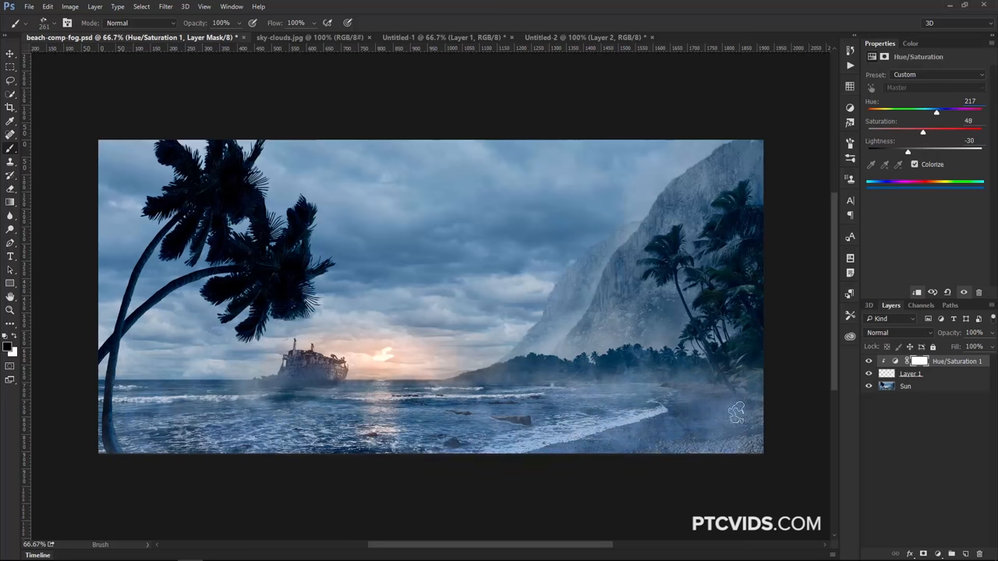
pyautogui.moveTo(936, 111); pyautogui.dragTo(879, 111)
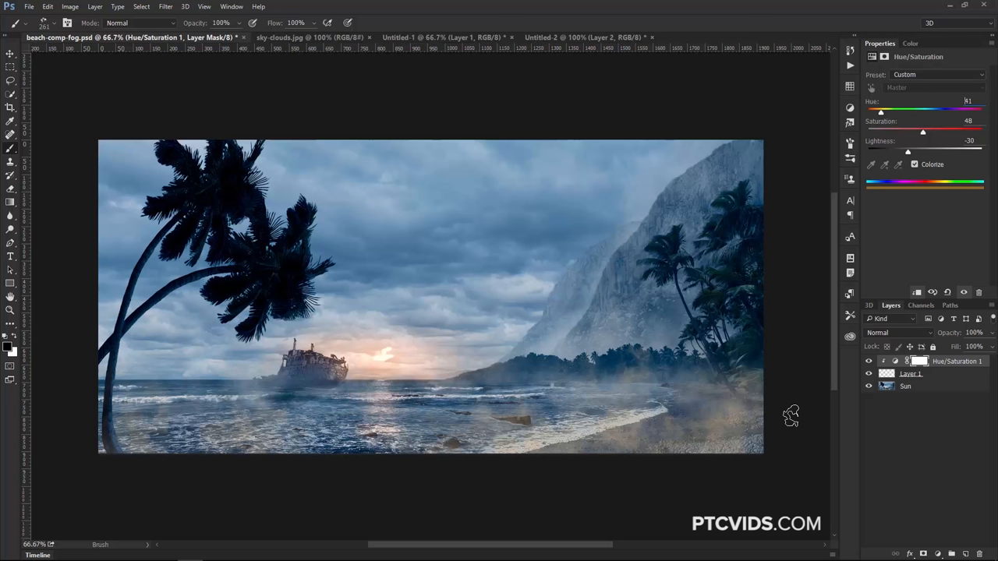
pyautogui.moveTo(792, 392)
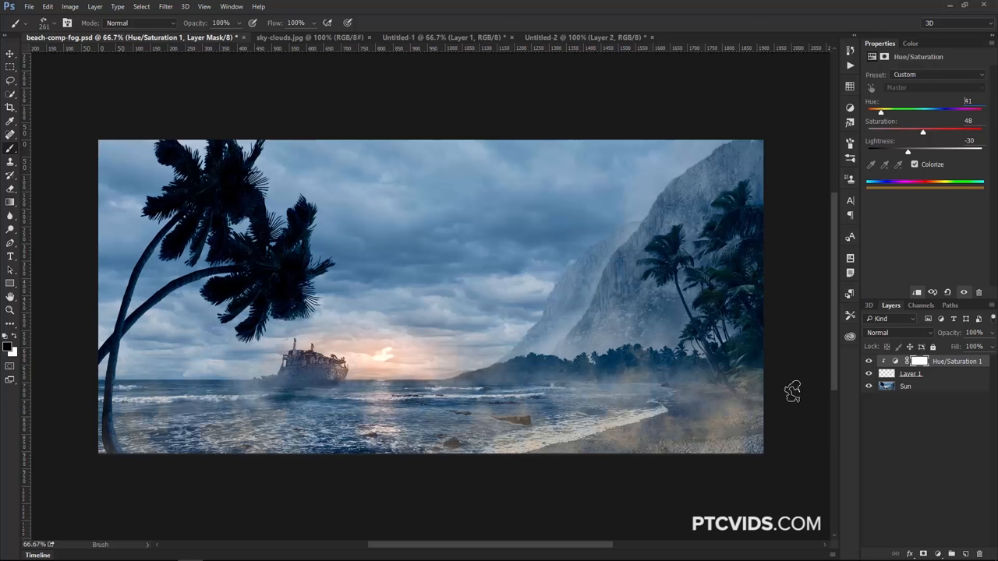
pyautogui.moveTo(792, 392)
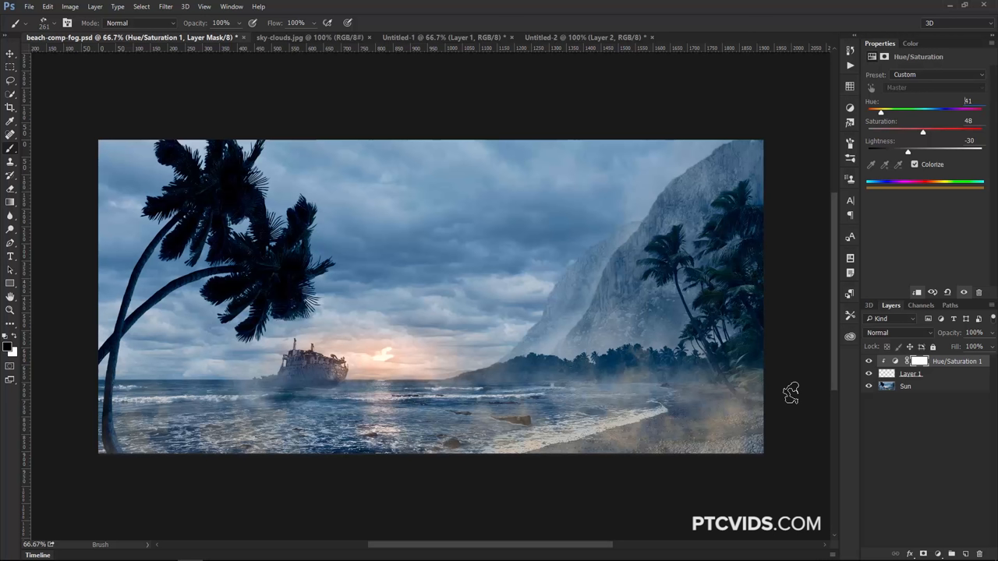
pyautogui.moveTo(790, 393)
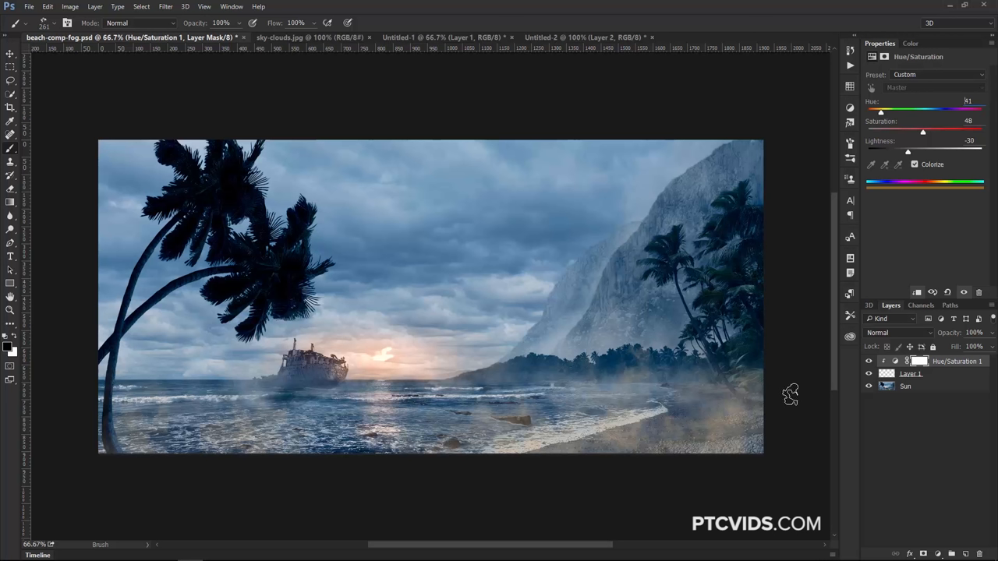